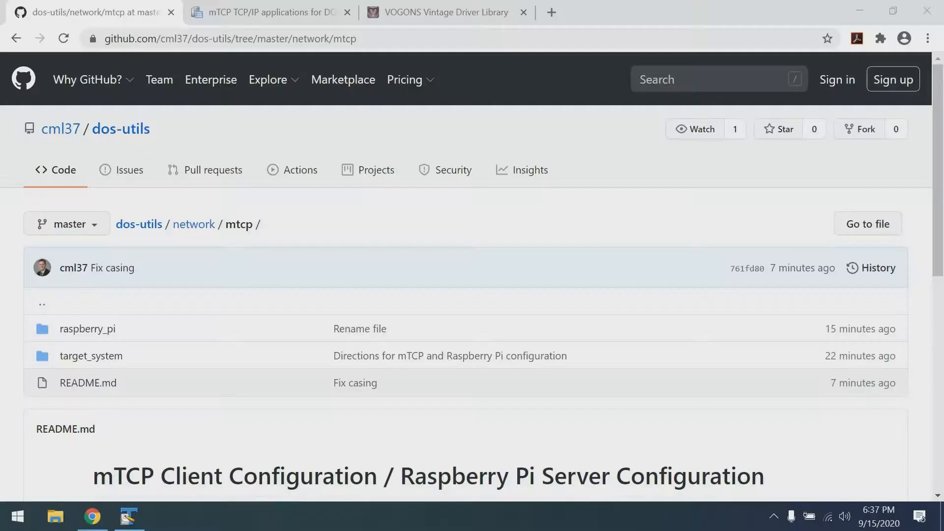
mouse_move(20, 494)
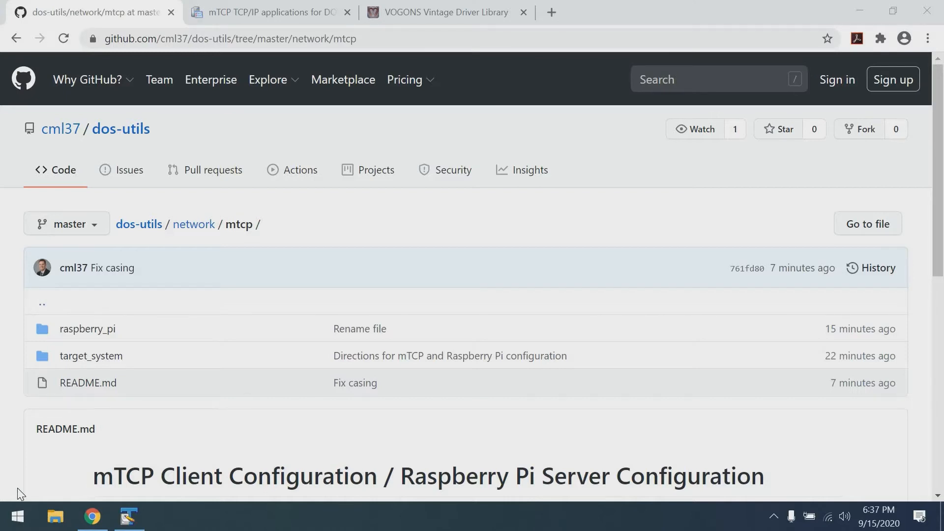
mouse_move(268, 234)
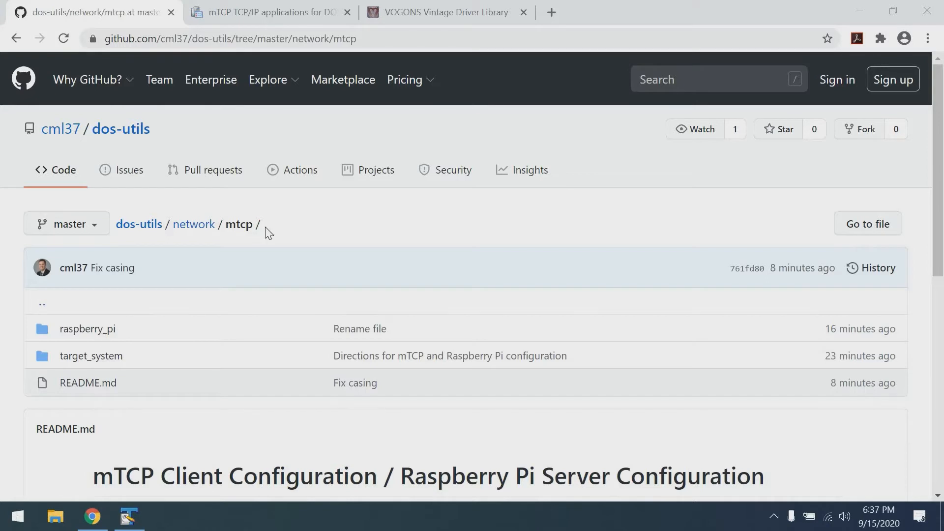
mouse_move(272, 238)
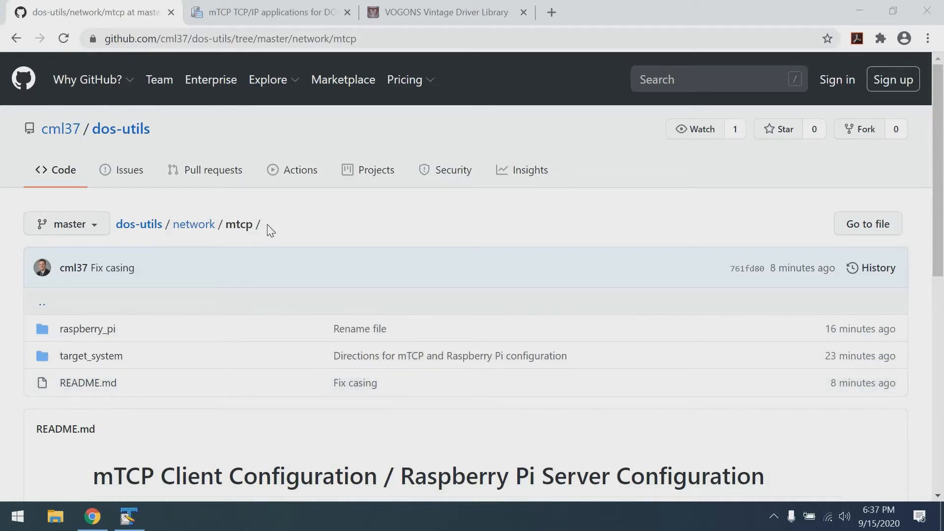
Step: Browse the GitHub repository and enter the raspberry_pi folder with the server notes
scroll("down", 3)
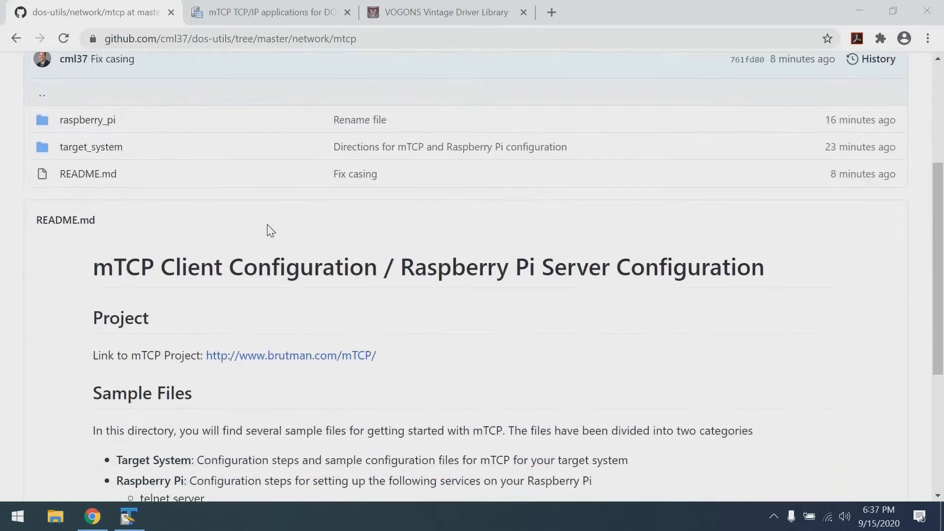
scroll("down", 3)
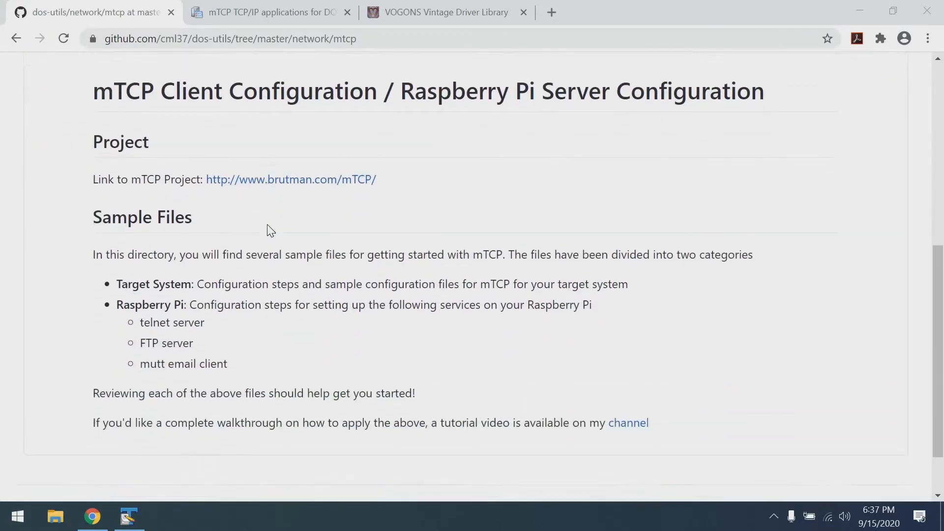
scroll("down", 3)
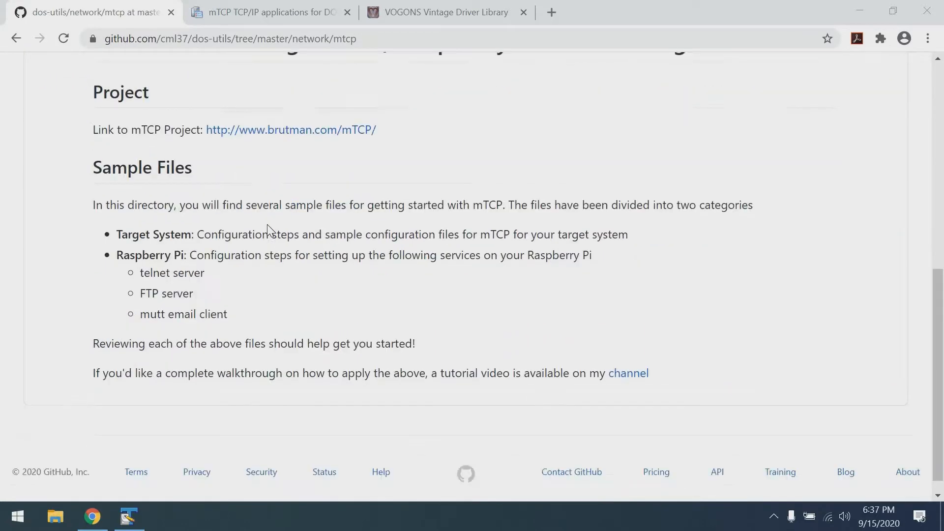
scroll("up", 3)
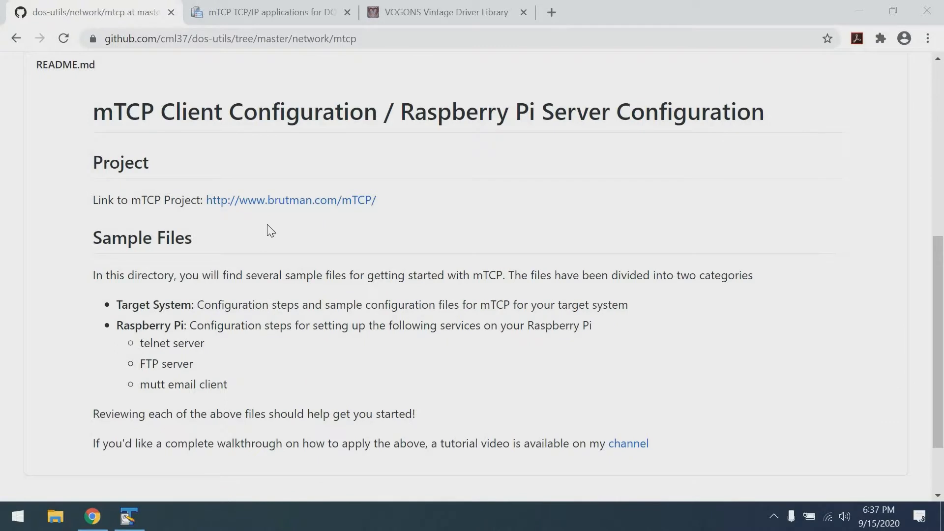
scroll("up", 3)
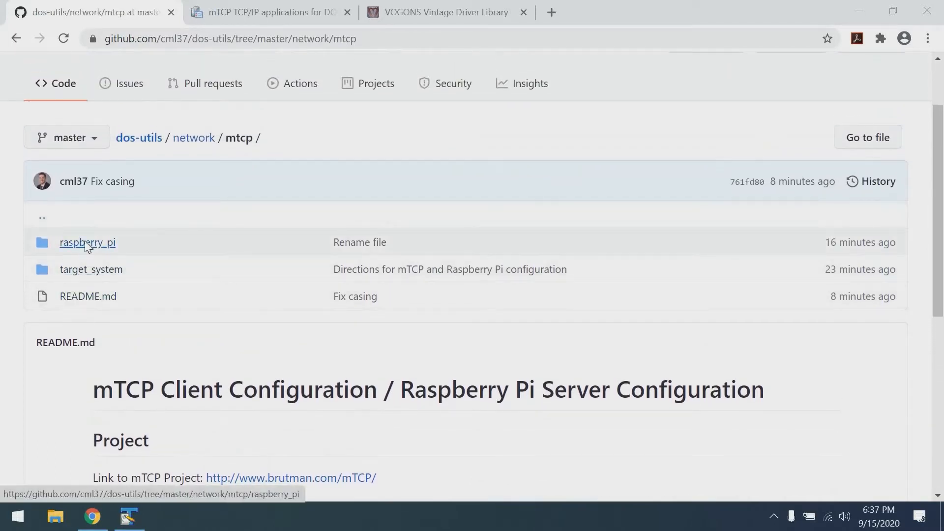
left_click(88, 242)
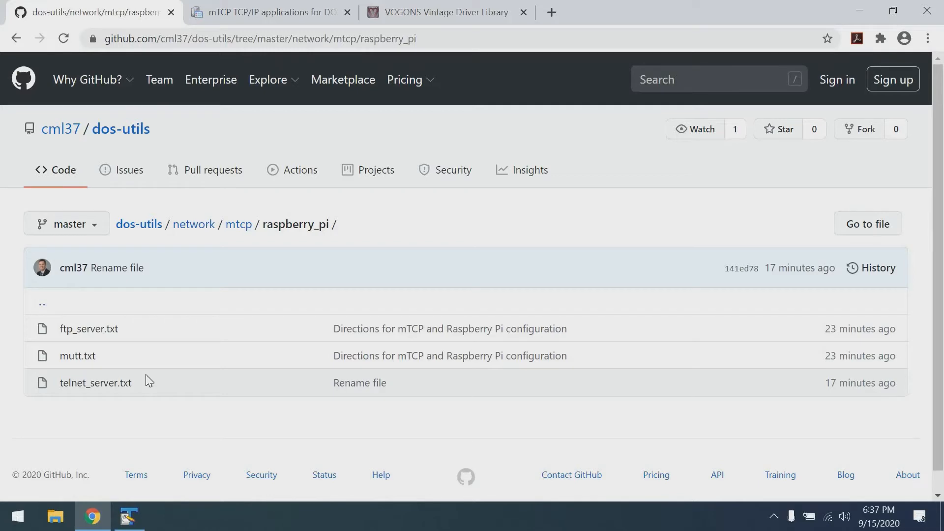
mouse_move(860, 15)
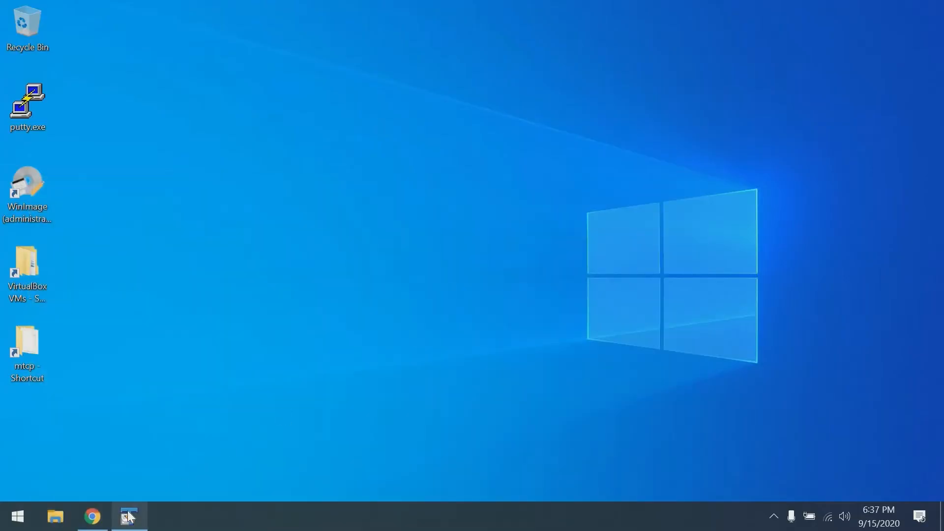
Step: Show ftp_server.txt, launch putty.exe and connect to the raspberrypi SSH session
left_click(129, 518)
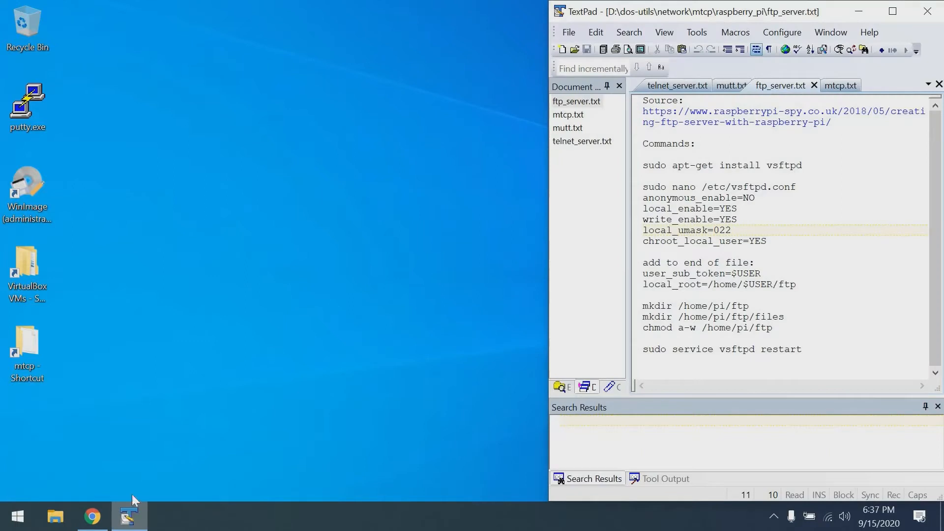
mouse_move(305, 349)
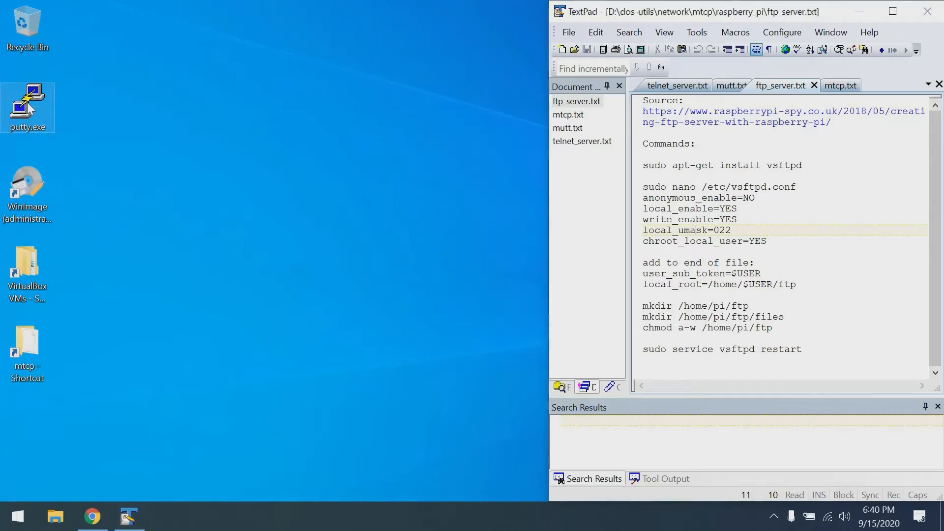
double_click(27, 100)
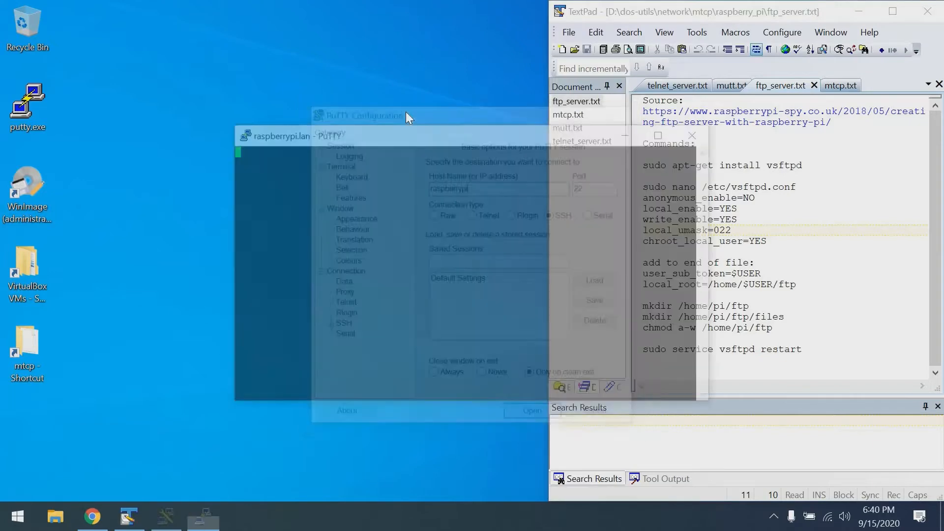
left_click(532, 411)
type("pi")
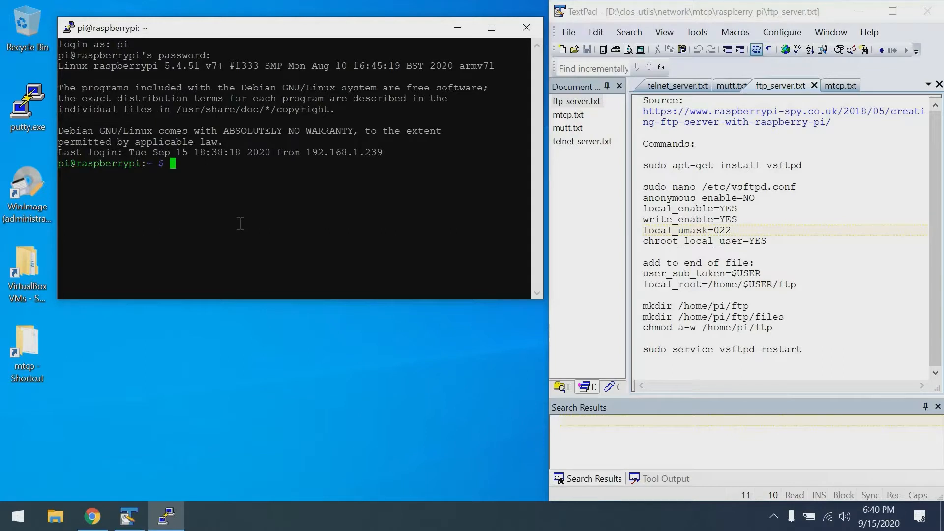
mouse_move(799, 147)
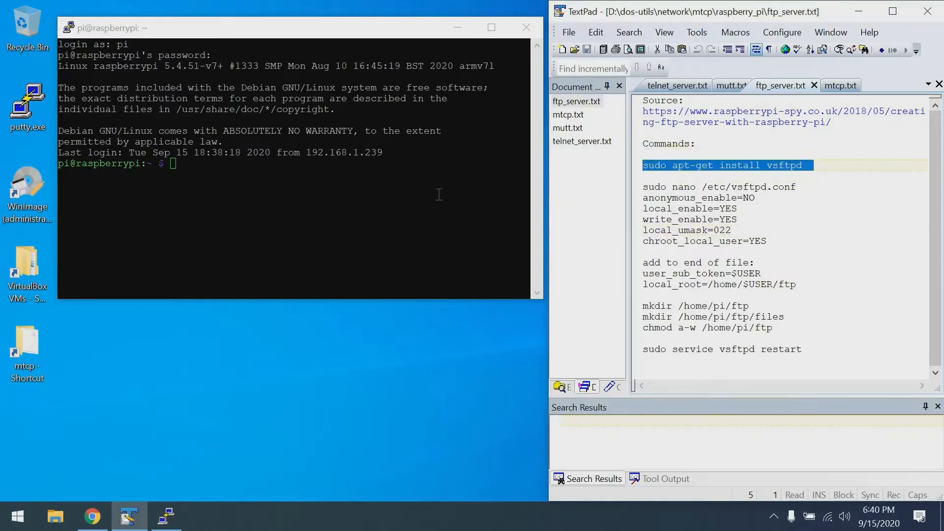
Step: Install vsftpd on the Pi with sudo apt-get install vsftpd
type("sudo apt-get install vsftpd")
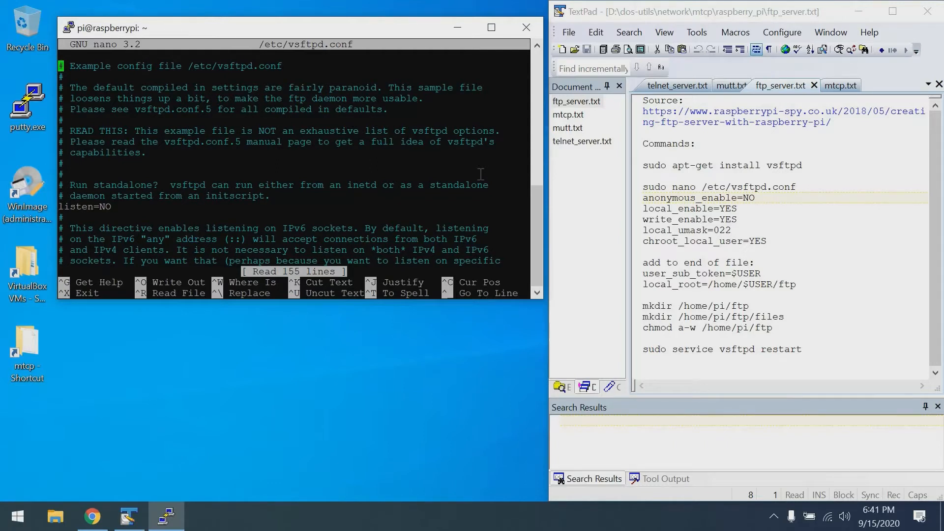
Step: Find the anonymous_enable setting in vsftpd.conf with nano's search and edit it
key("ctrl+w")
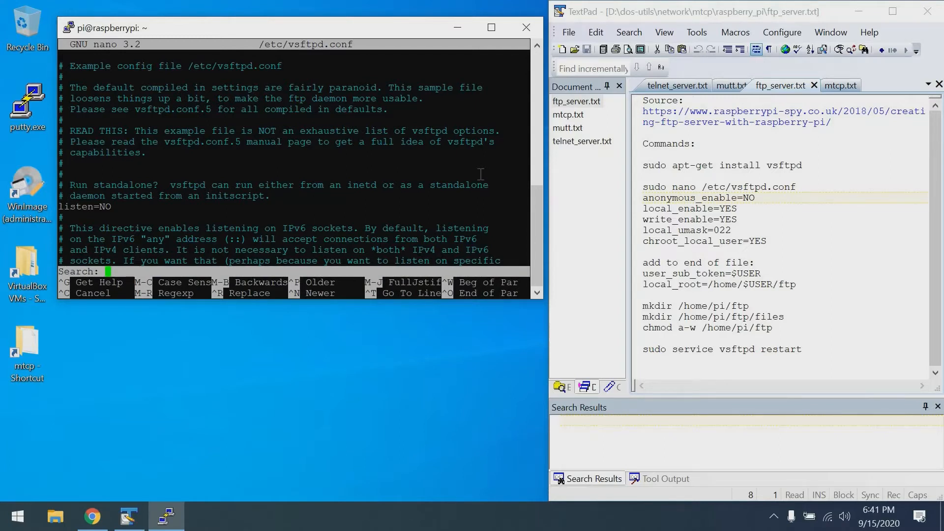
type("anonymous")
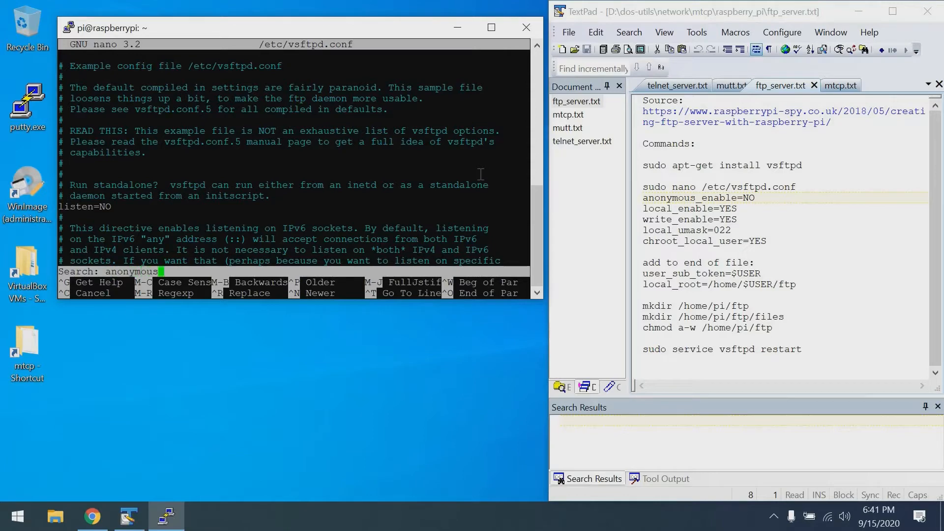
key("Enter")
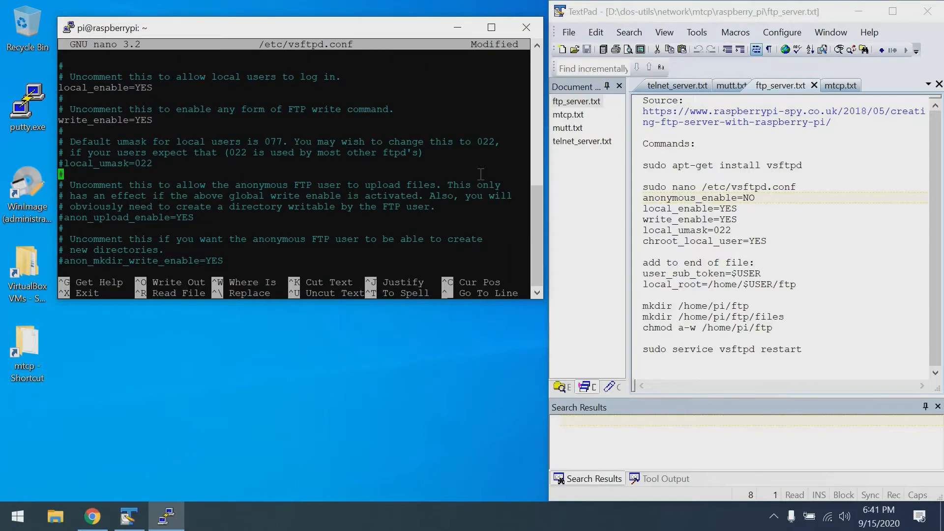
key("Up")
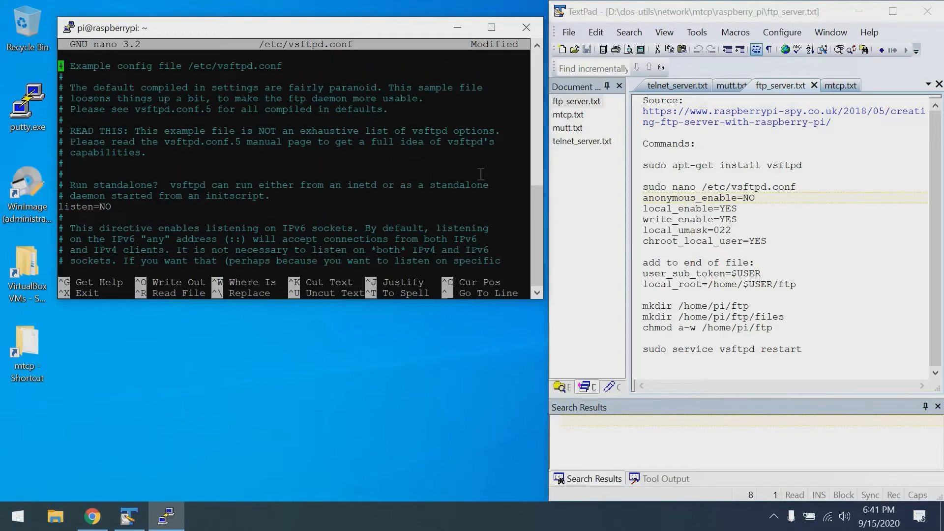
Step: Find chroot_local_user, edit the local-user settings, append the lines and exit nano
type("chr")
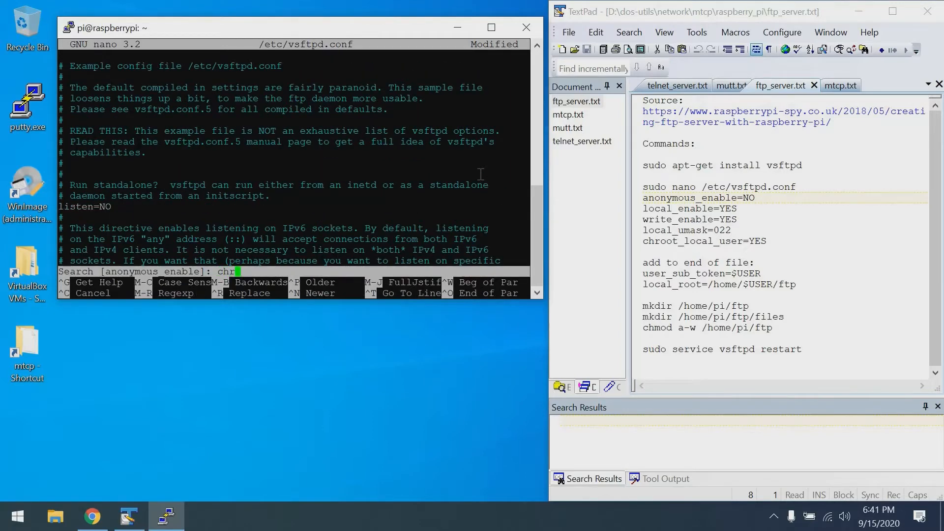
type("oot_loca")
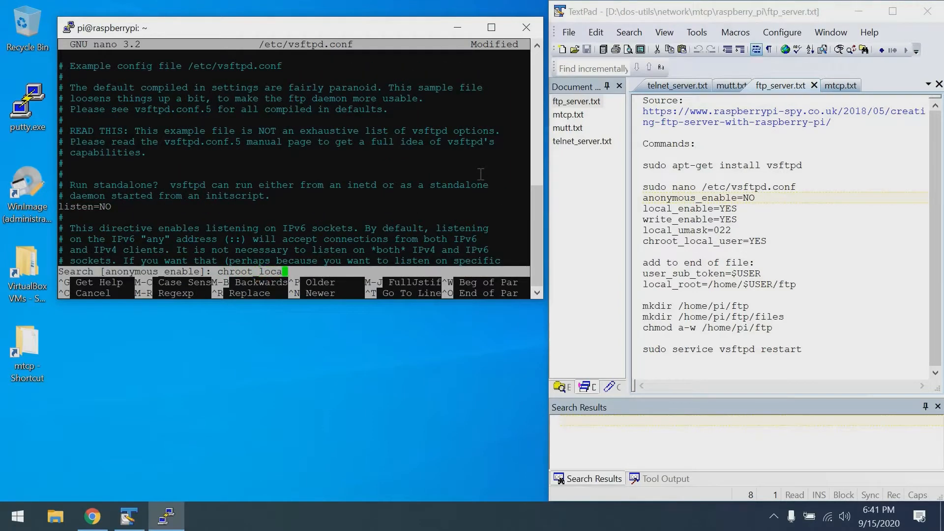
key("Enter")
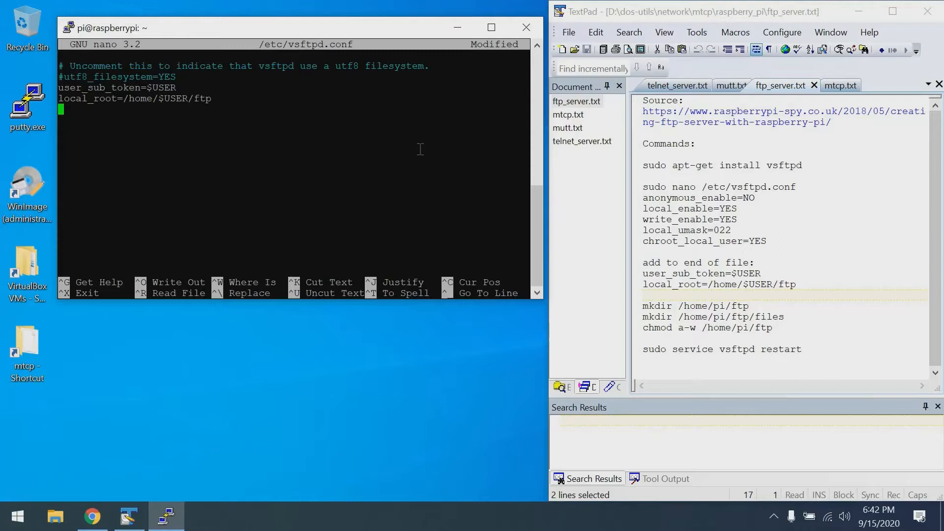
key("ctrl+x")
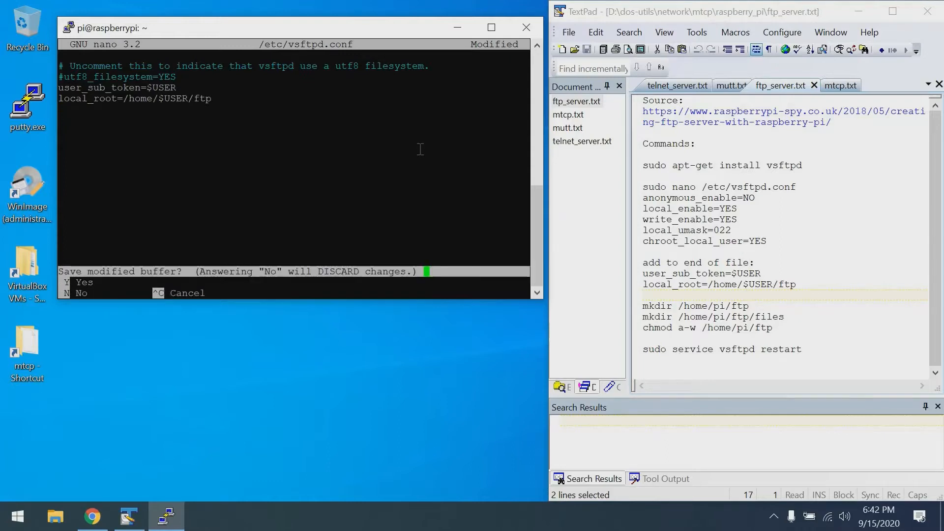
Step: Save vsftpd.conf, make /home/pi/ftp folders, chmod a-w the ftp folder, restart vsftpd, start ftp
key("y")
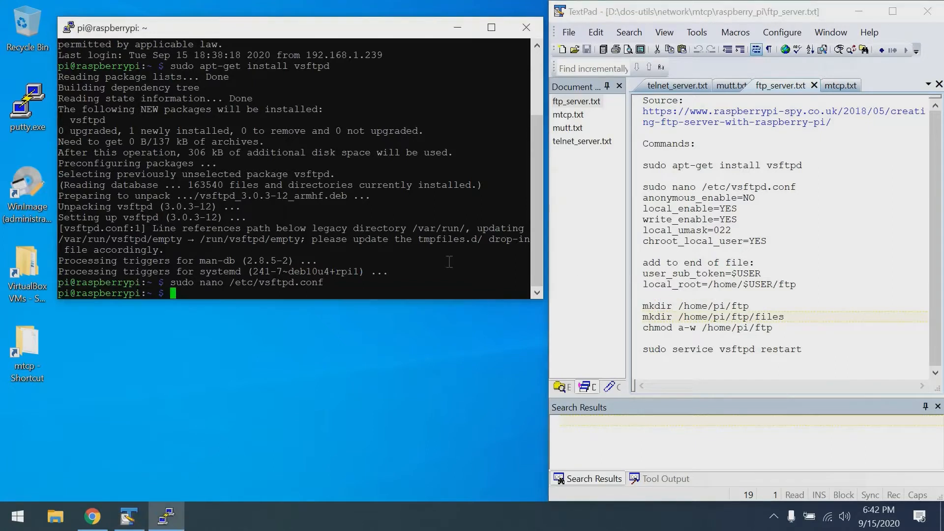
type("mkdir /home/pi/ftp")
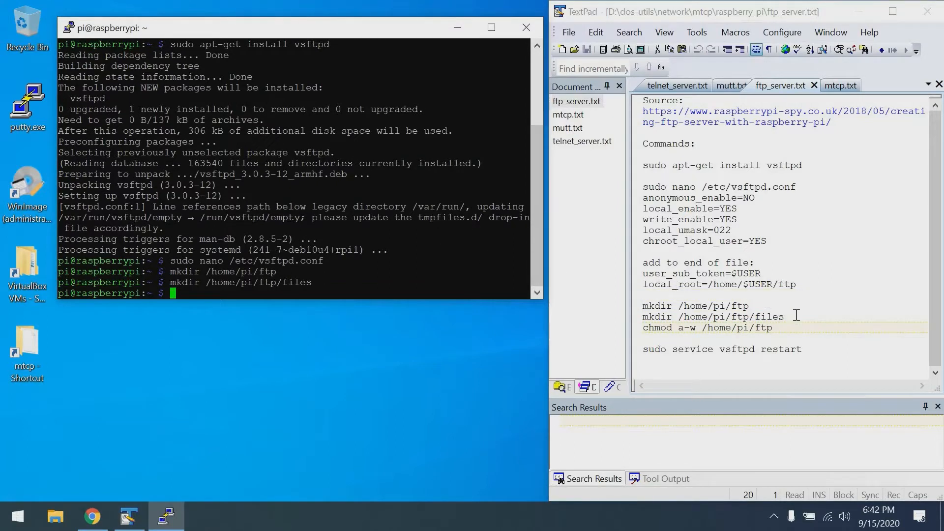
triple_click(712, 327)
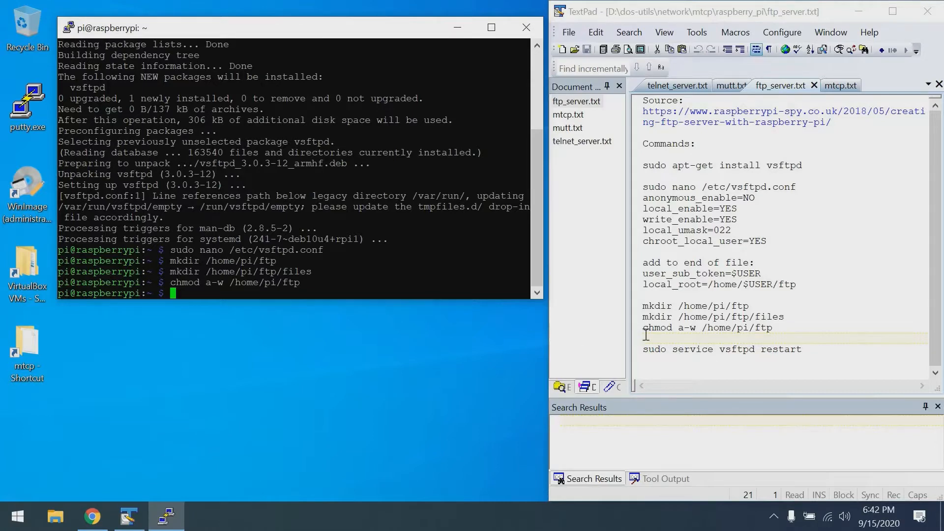
left_click_drag(655, 350, 813, 350)
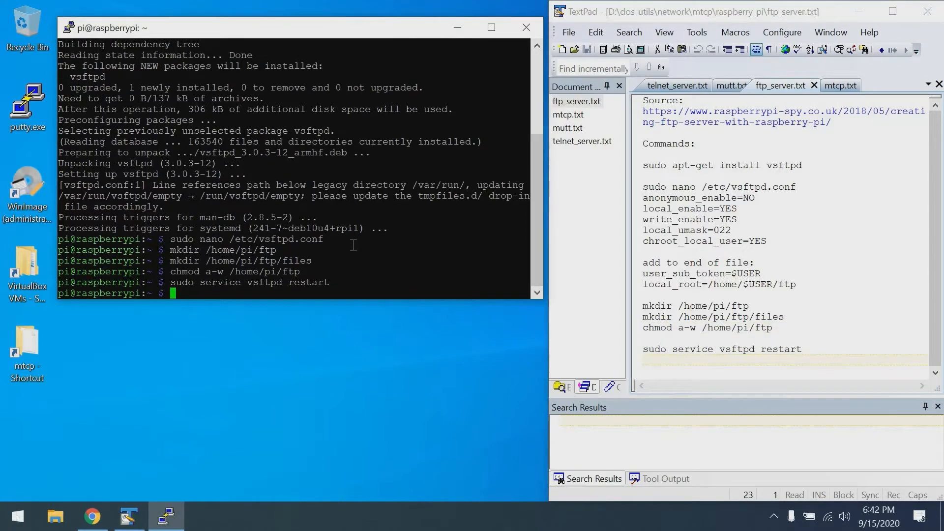
type("ftp")
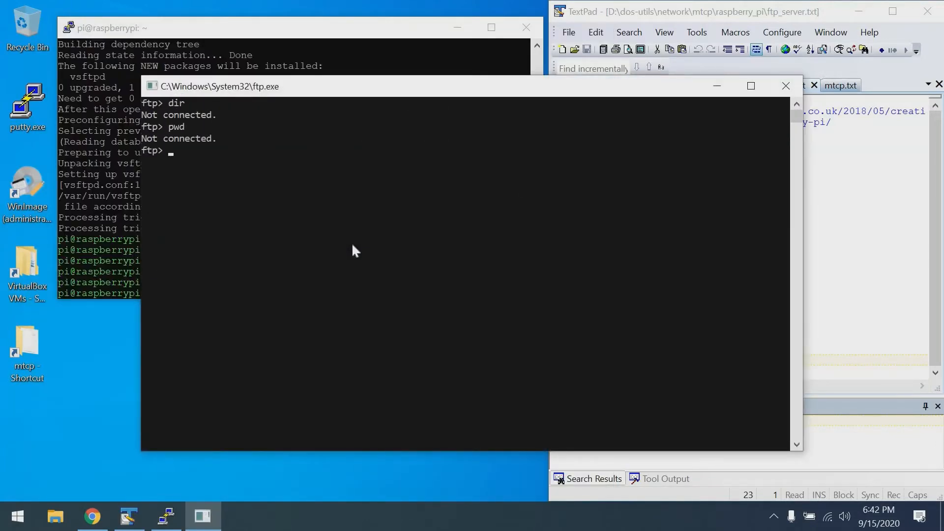
Step: Set local directory to D:\dos-utils and open raspberrypi, logging in as pi
type("lcd")
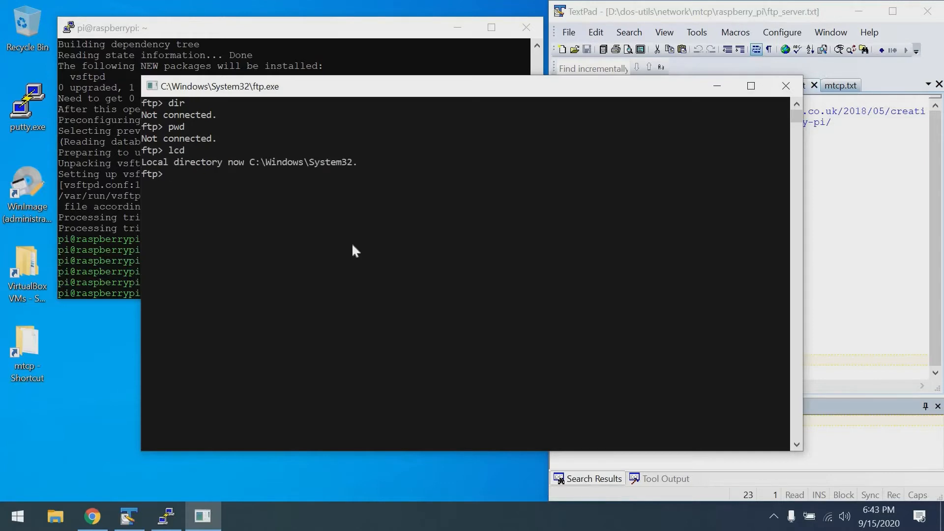
type("lcd D:\\d")
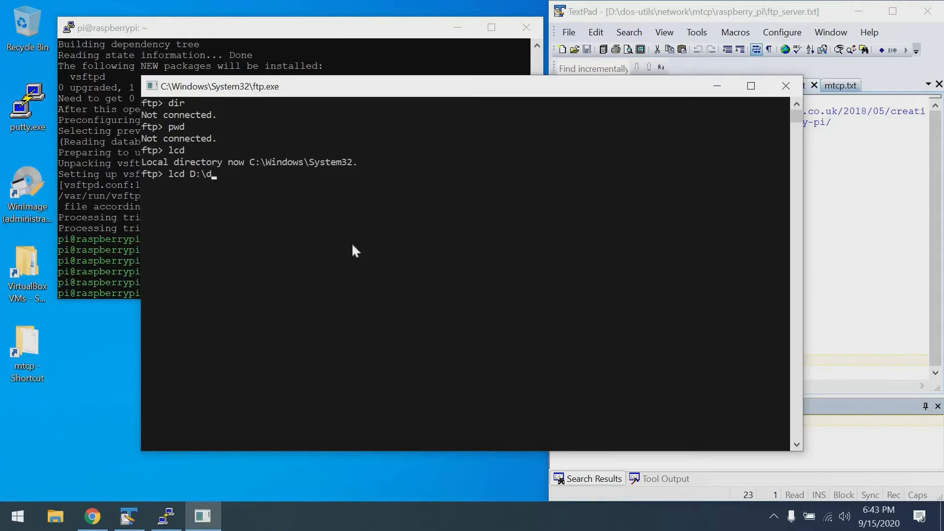
type("os-utils")
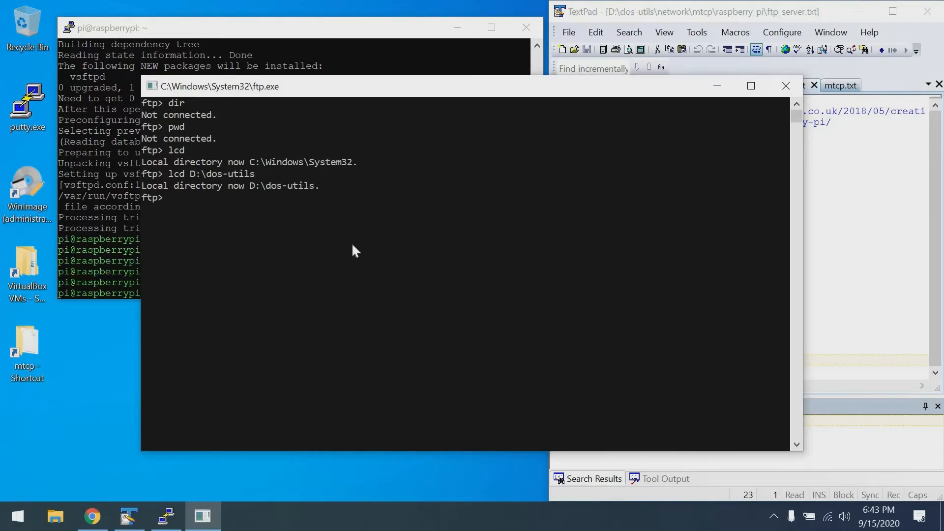
type("open raspberrypi")
type("dir")
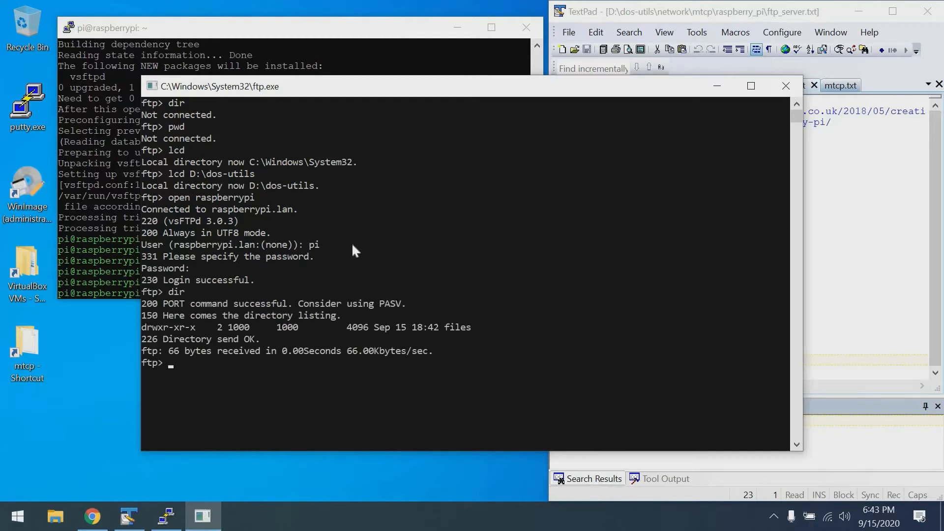
Step: Change into the files folder and upload README.md with put
type("cd files")
type("dir")
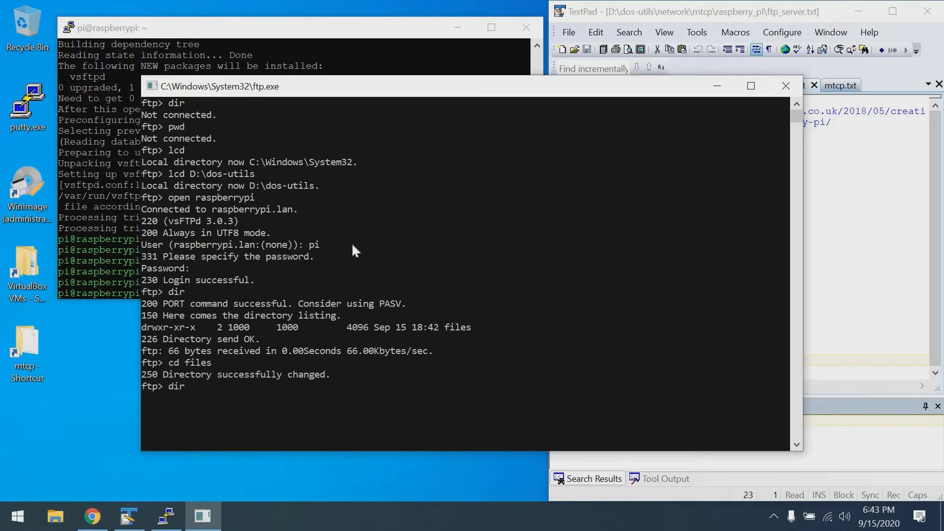
type("put")
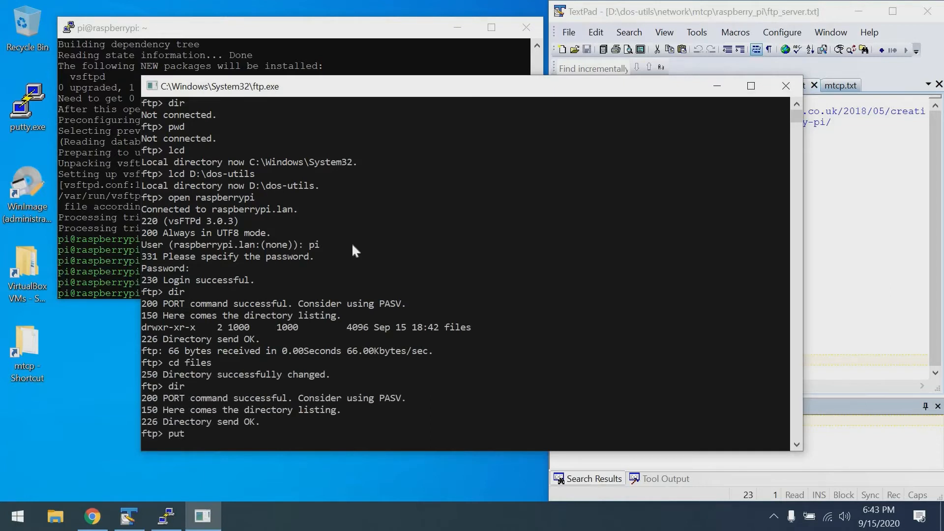
type("READ")
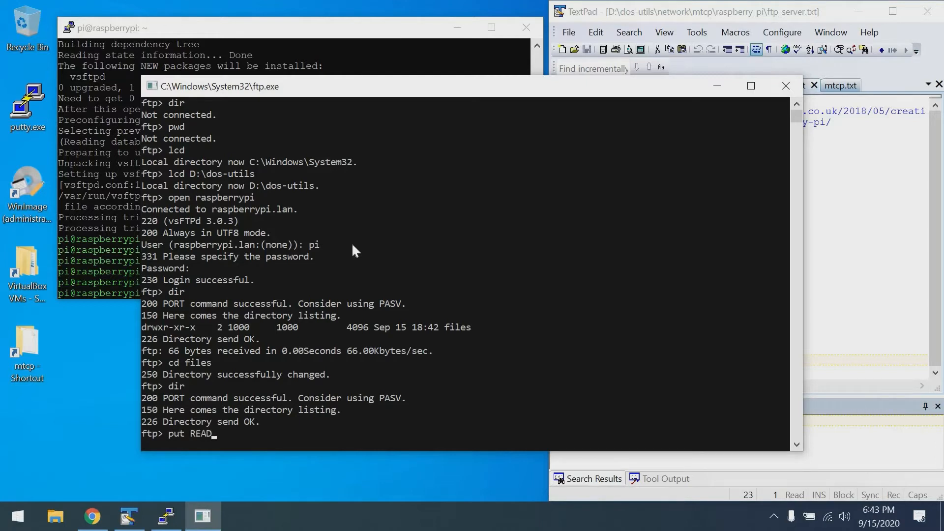
type("ME.")
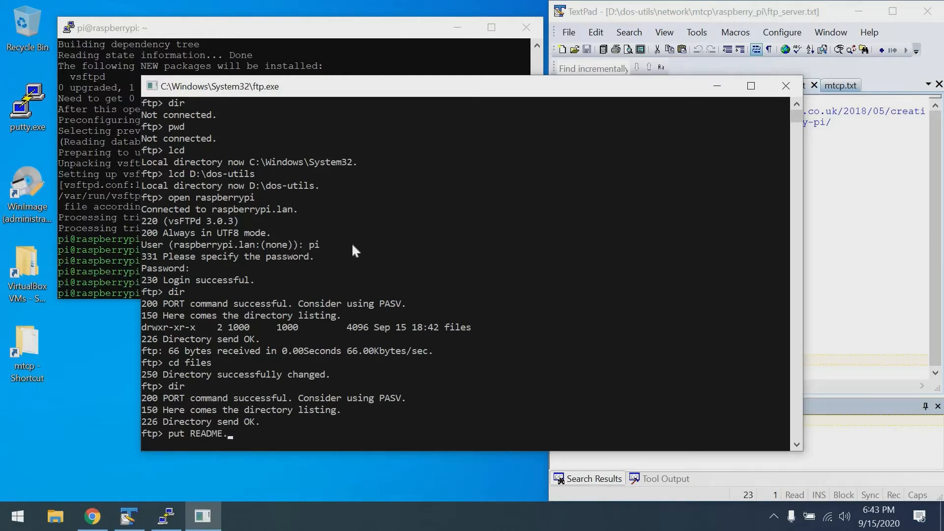
key("Enter")
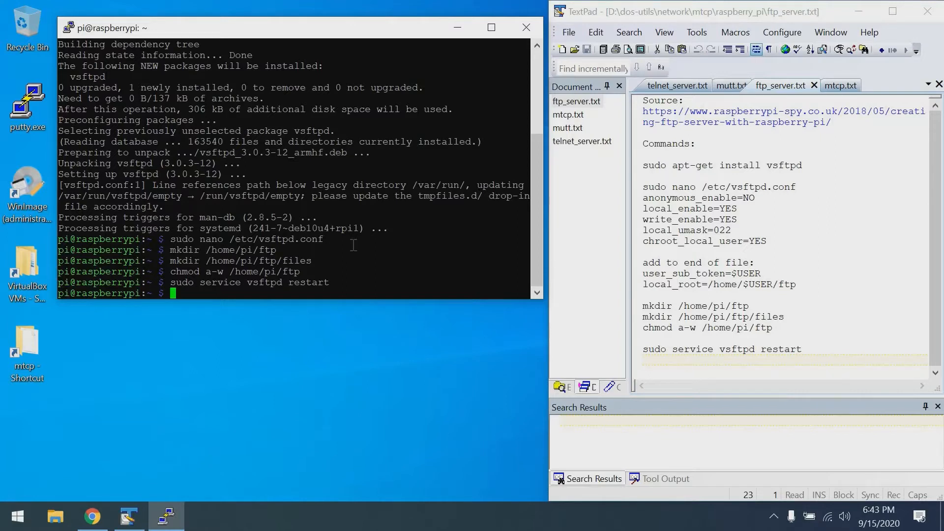
mouse_move(584, 148)
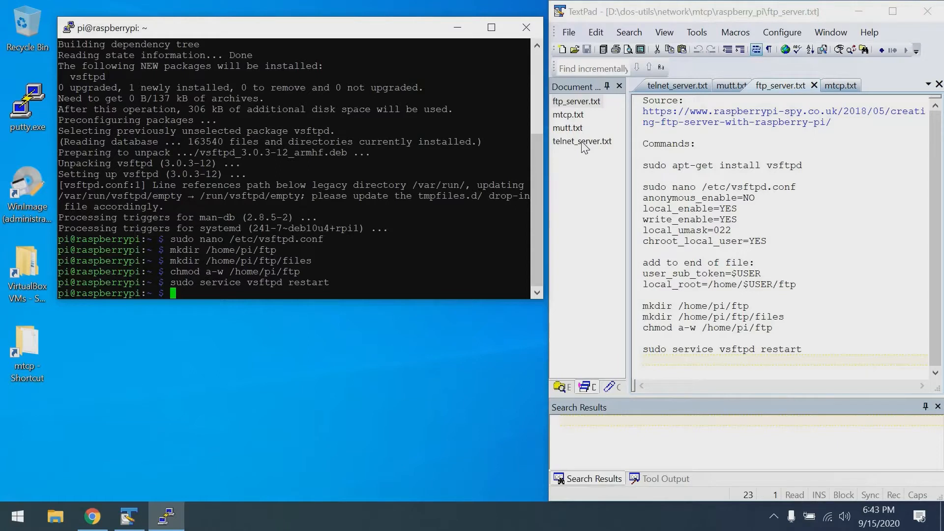
Step: Show telnet_server.txt and install telnetd on the Pi with apt-get
left_click(582, 142)
type("y")
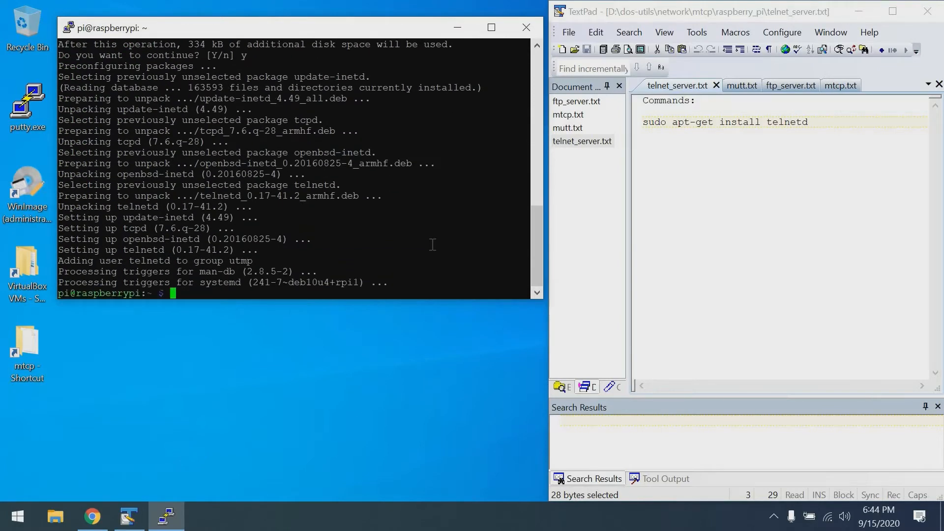
mouse_move(441, 246)
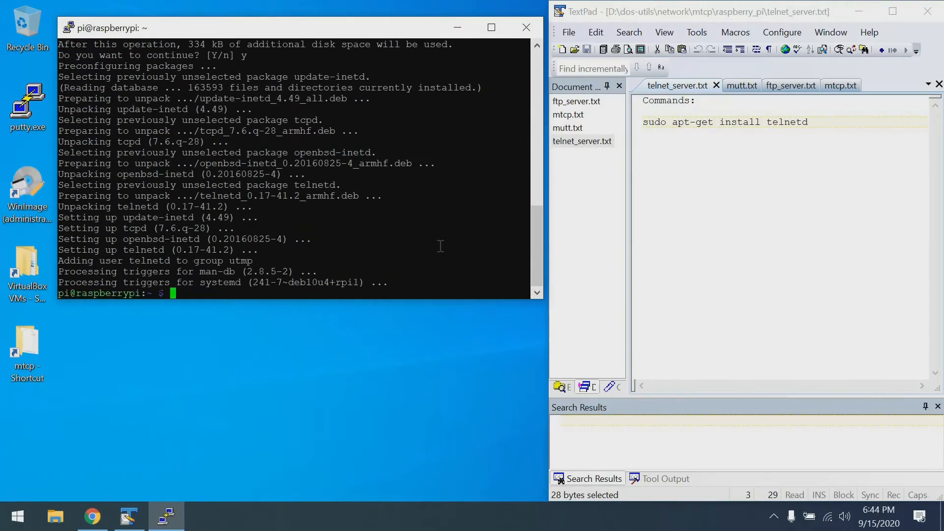
type("teln")
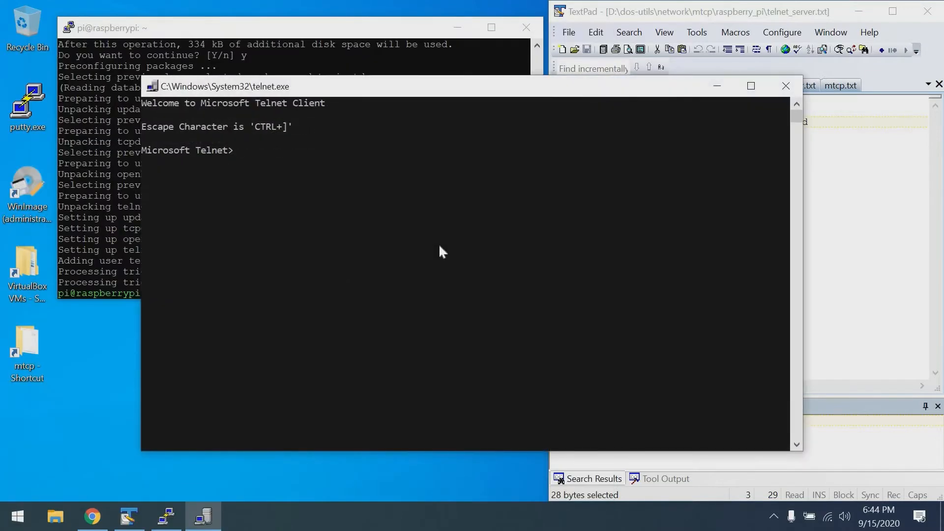
Step: Telnet to raspberrypi as pi, list ~/ftp/files showing README.md, then exit
type("open raspberrypi")
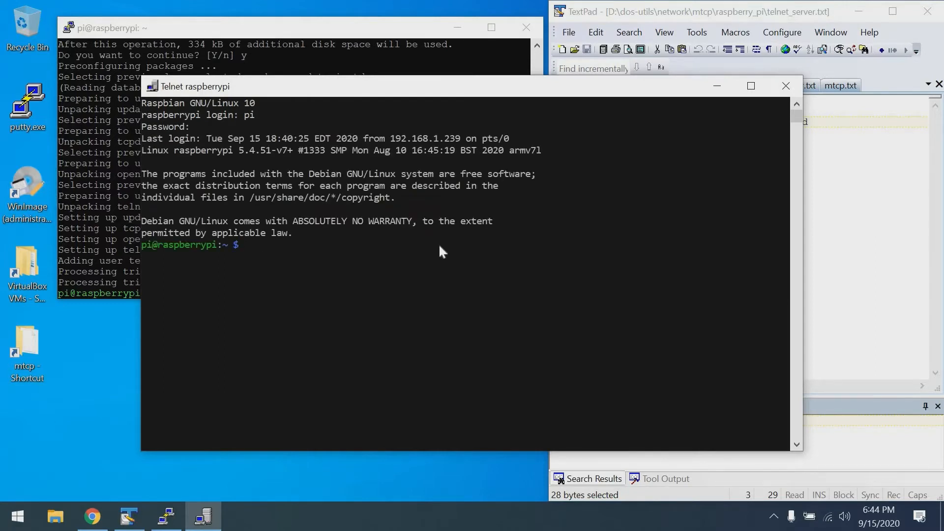
type("cd fil^C")
type("ls -l")
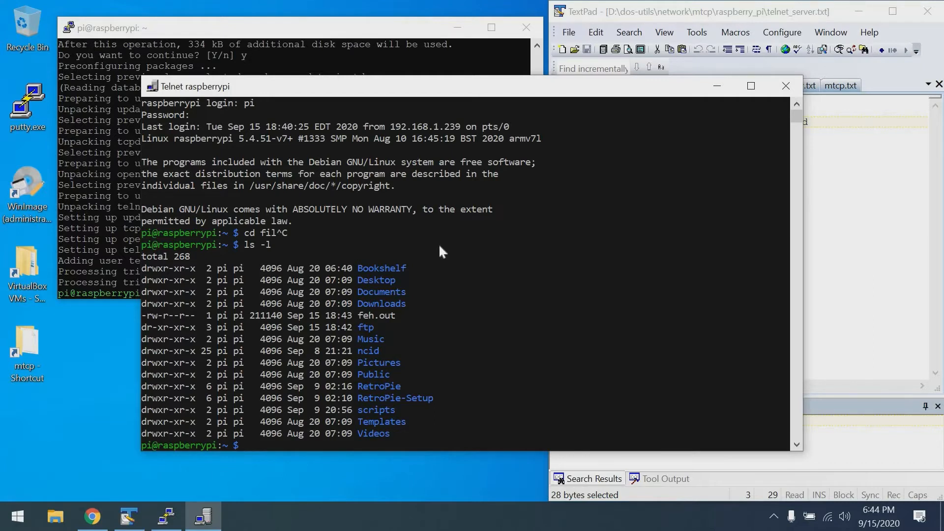
type("cd ftp/")
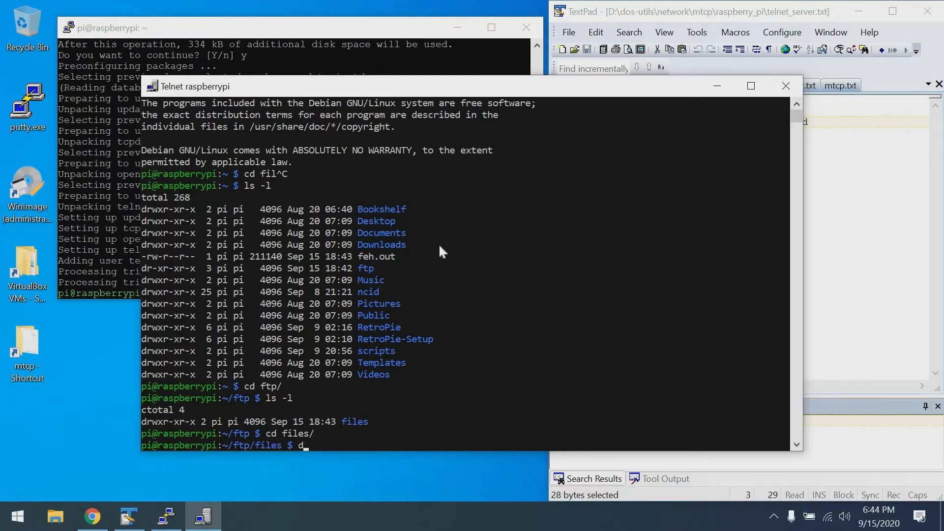
type("ls")
key("Return")
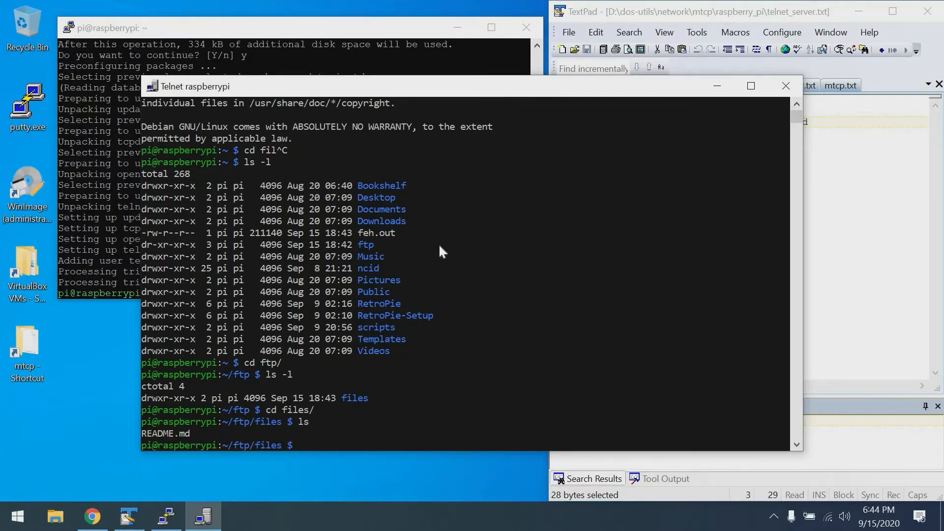
type("ex")
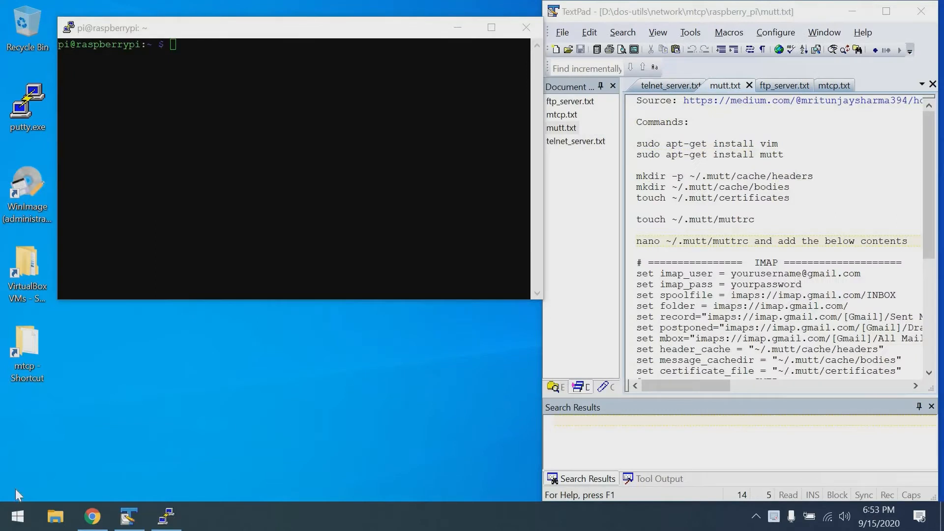
mouse_move(151, 486)
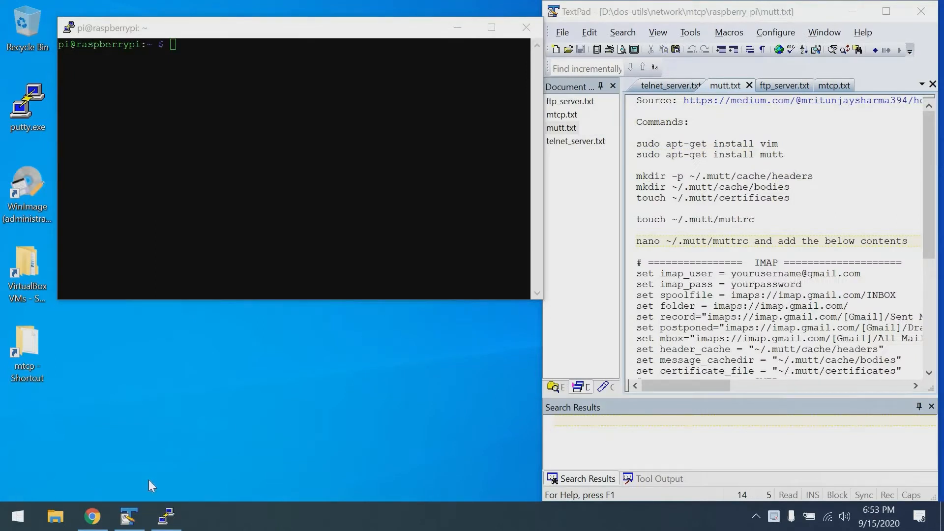
mouse_move(792, 152)
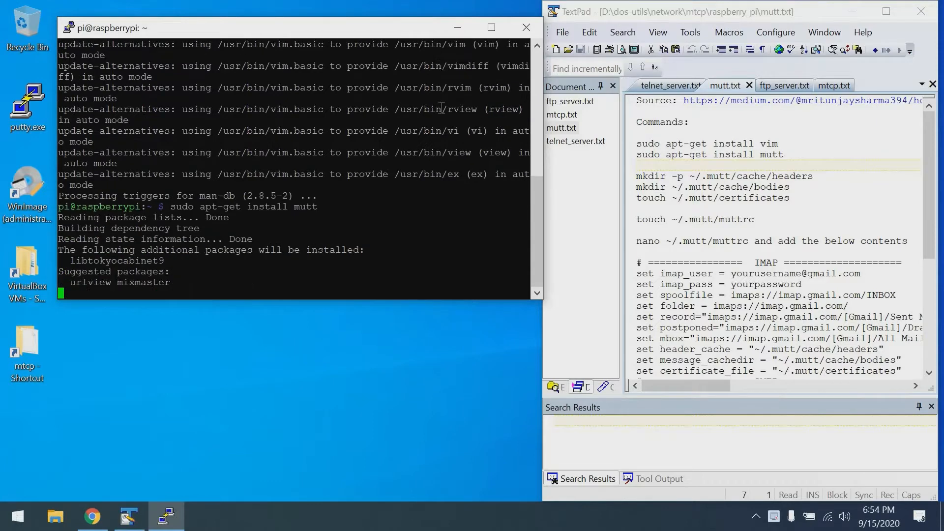
Step: Confirm the apt-get install of vim and mutt with y
type("you want to continue? [Y/n] y")
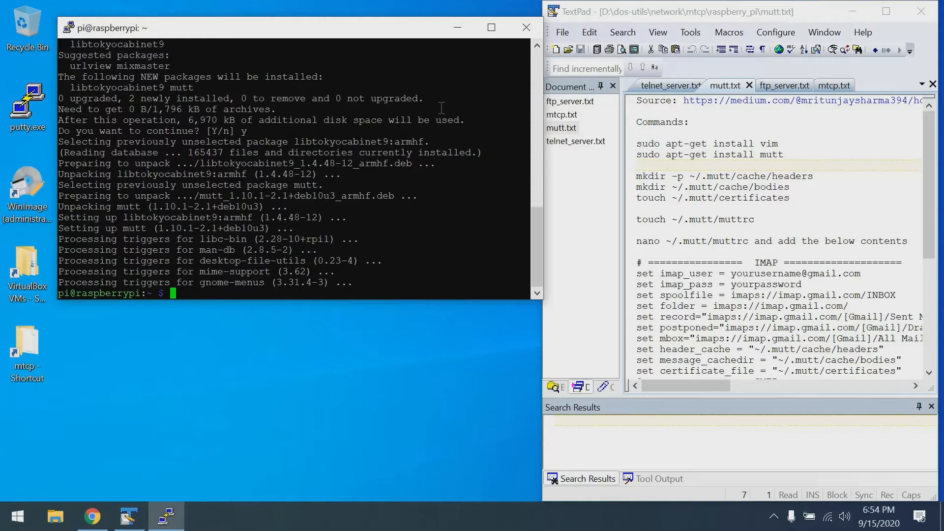
mouse_move(628, 151)
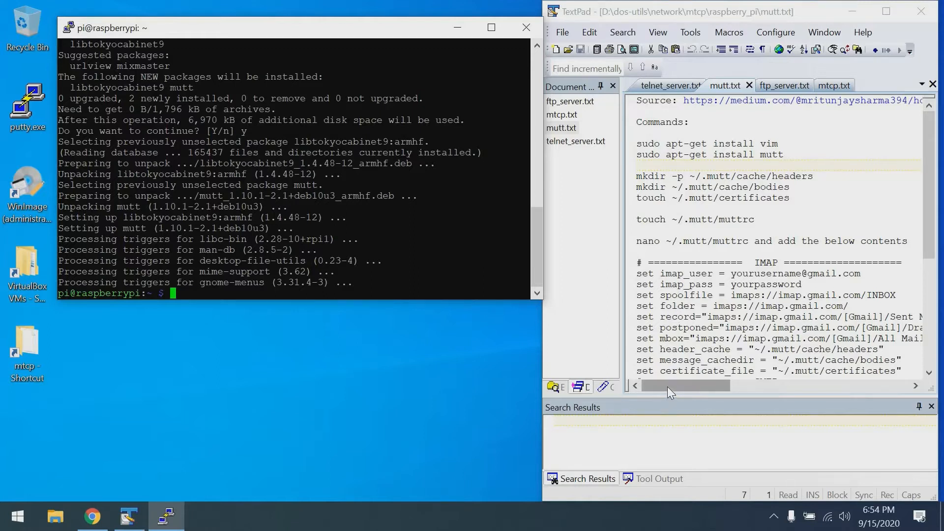
Step: Pick up the mutt install and mkdir ~/.mutt/cache/headers commands from mutt.txt
triple_click(715, 154)
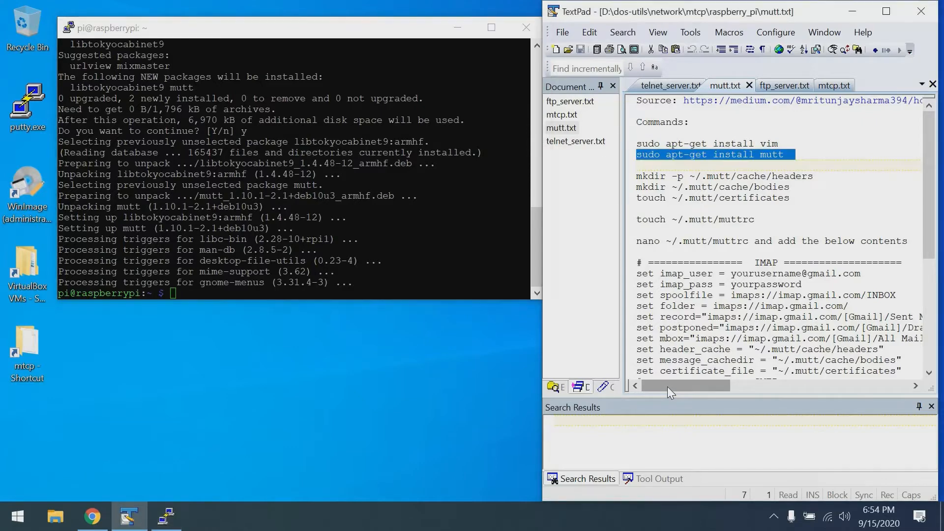
left_click_drag(672, 386, 778, 385)
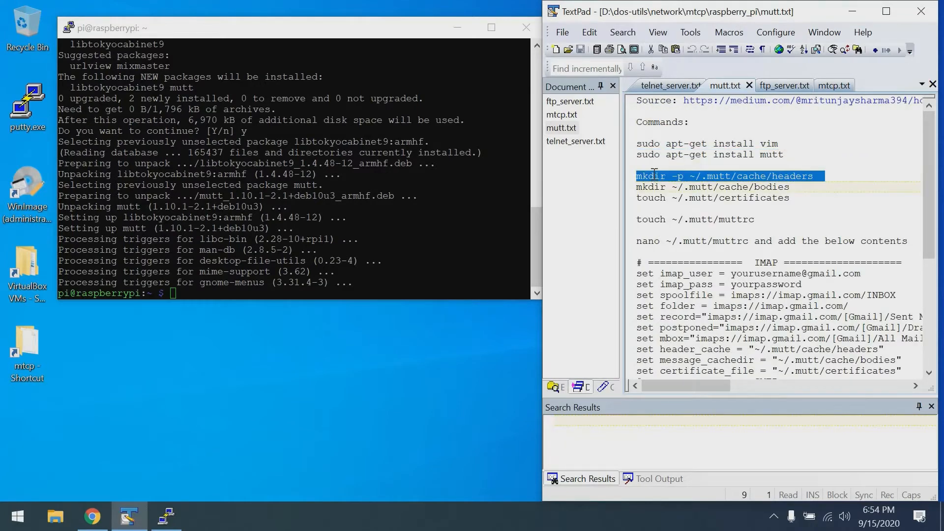
mouse_move(423, 46)
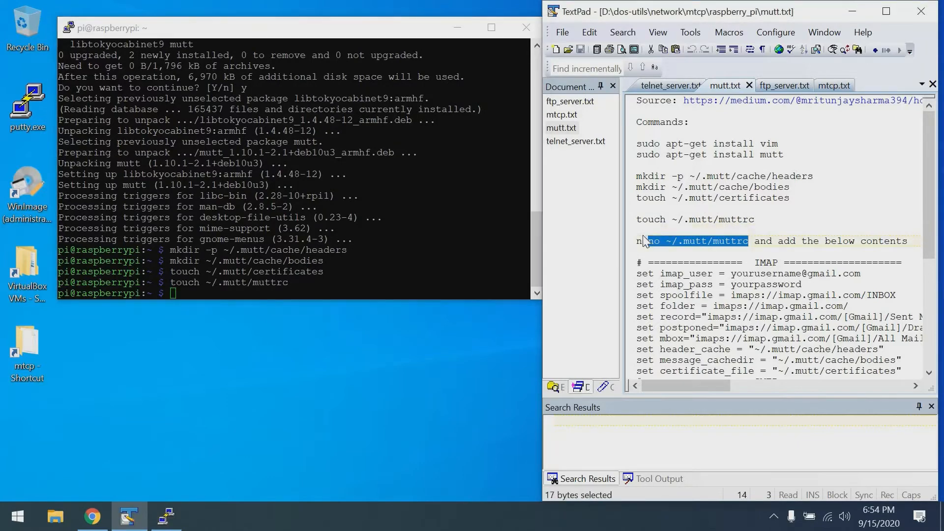
Step: Paste the Gmail IMAP/SMTP config block into ~/.mutt/muttrc, set realname 'Chris Lenderman', and save
type("nano ~/.mutt/muttrc")
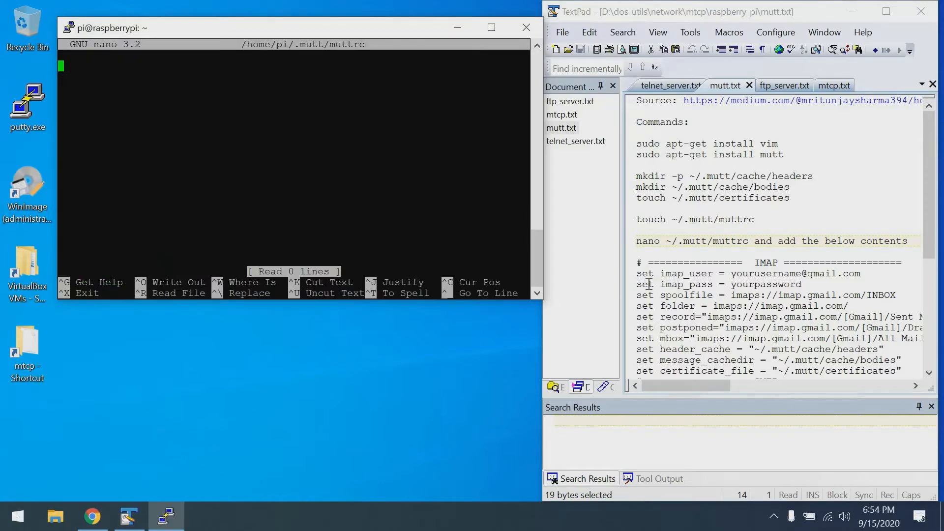
left_click_drag(636, 262, 897, 295)
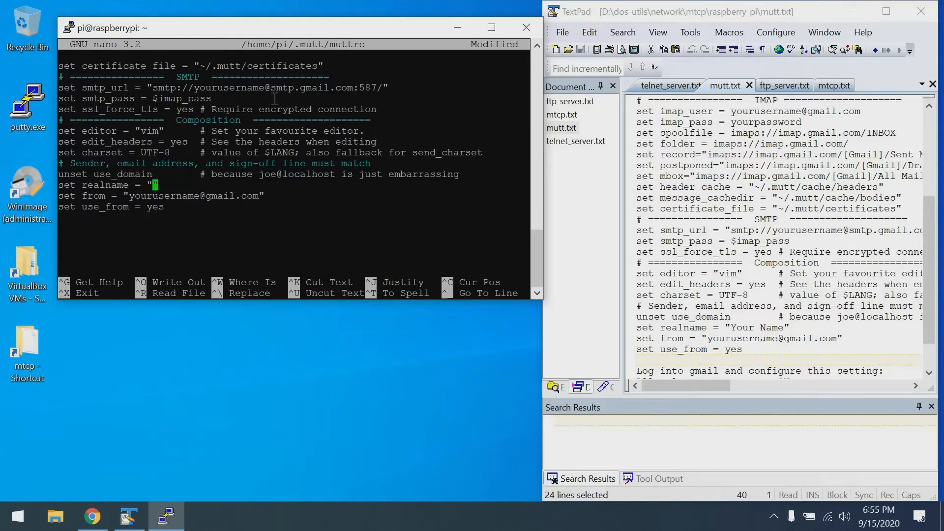
type("Chris Lenderman")
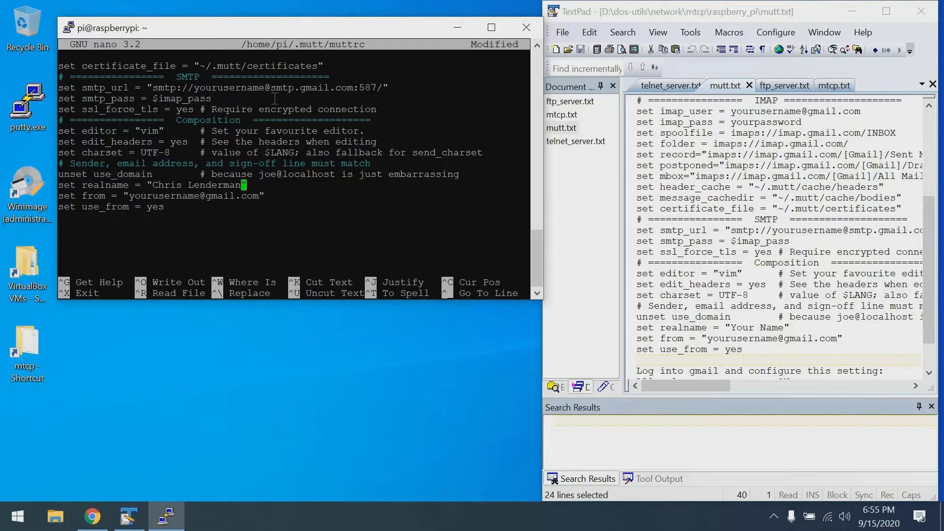
key("ctrl+x")
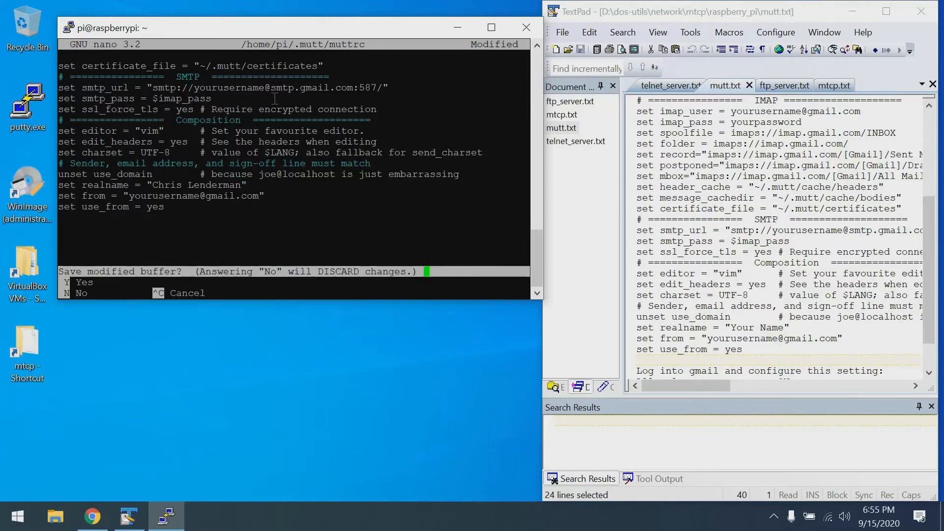
key("n")
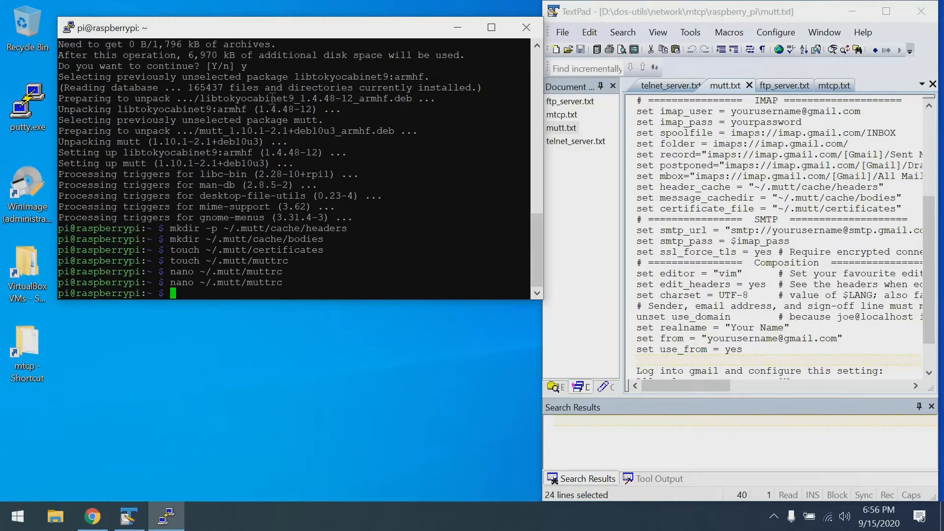
Step: Launch mutt into the Gmail INBOX and mark the 'allow less secure apps' note
double_click(683, 230)
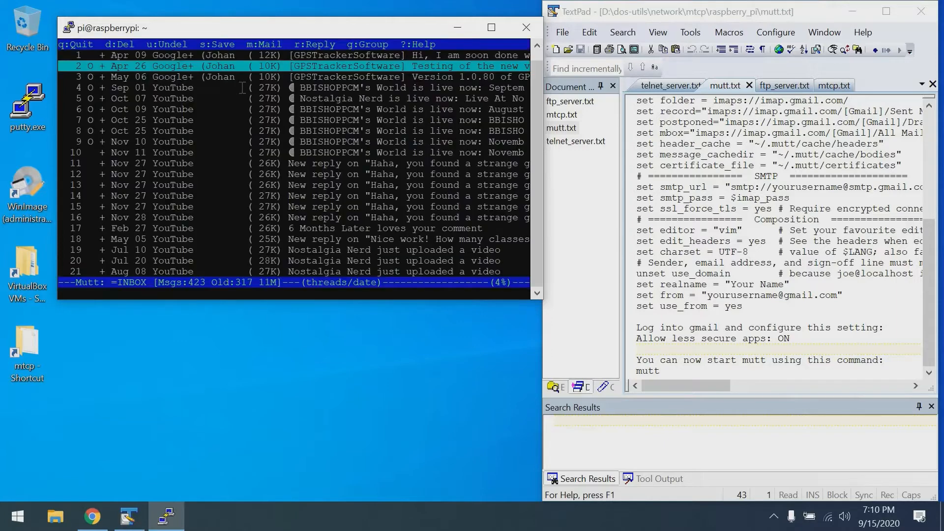
mouse_move(718, 19)
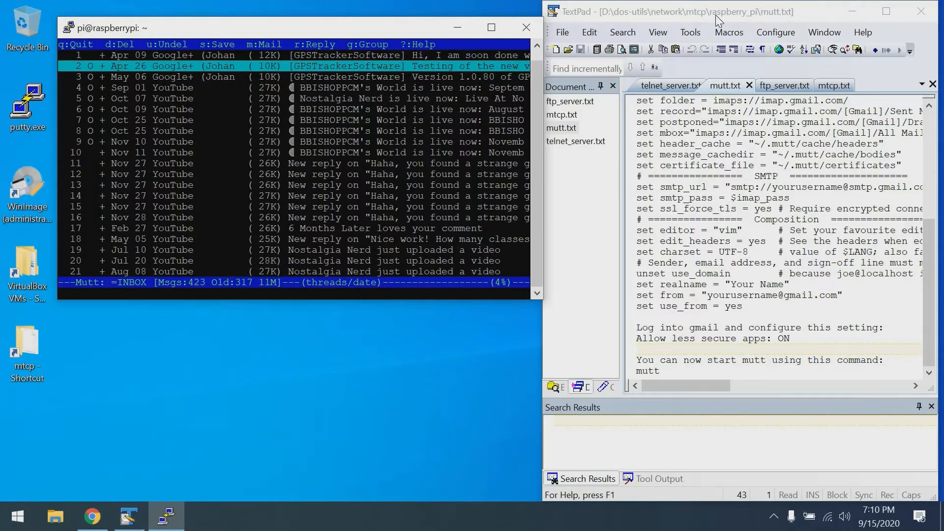
left_click_drag(637, 327, 801, 337)
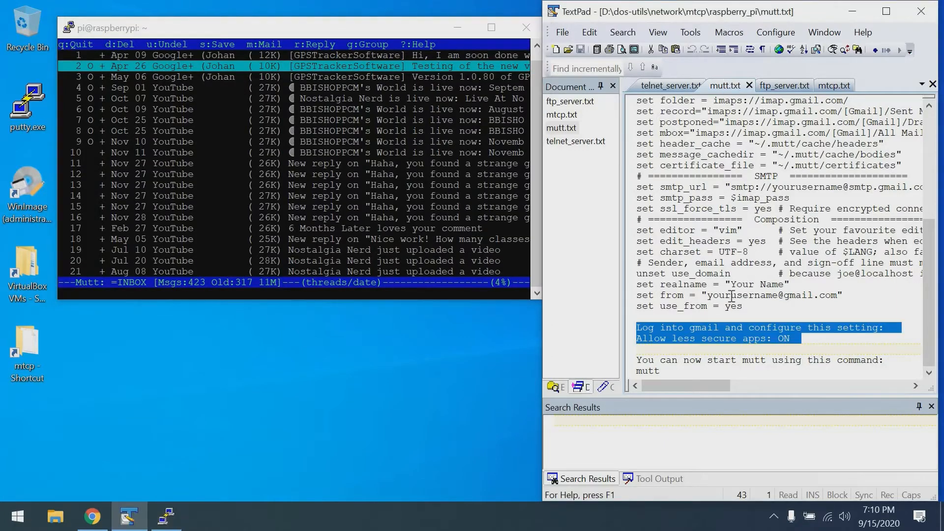
mouse_move(851, 340)
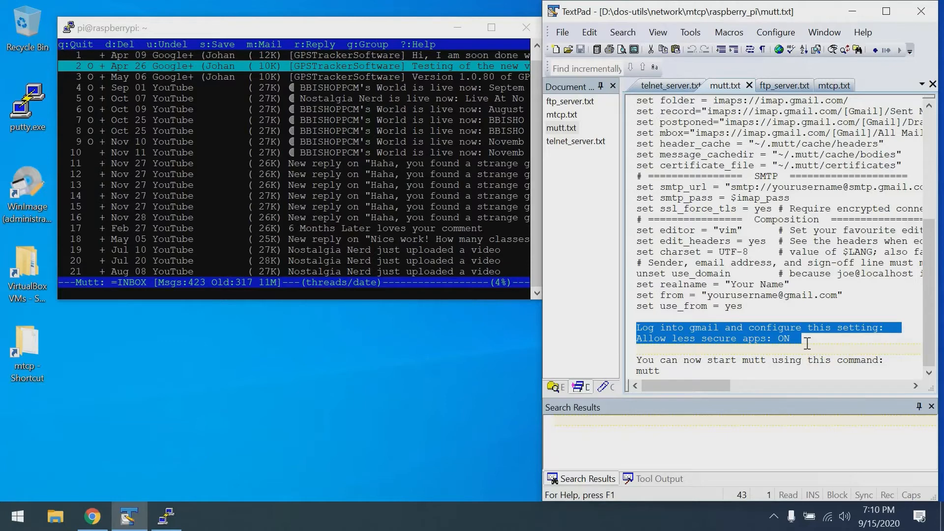
mouse_move(312, 31)
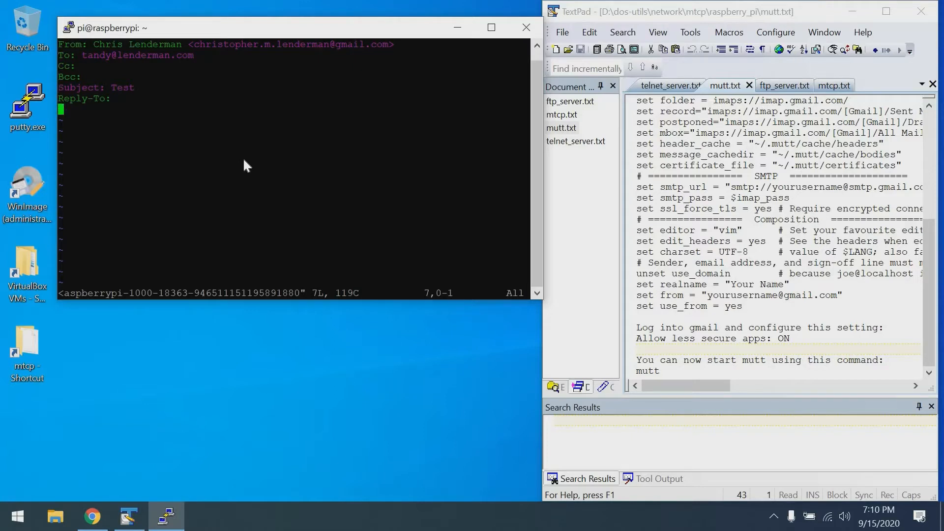
Step: Write the 'Hope you are well / Thanks,' body in vim, :wq, and send the Test email
type("Hee")
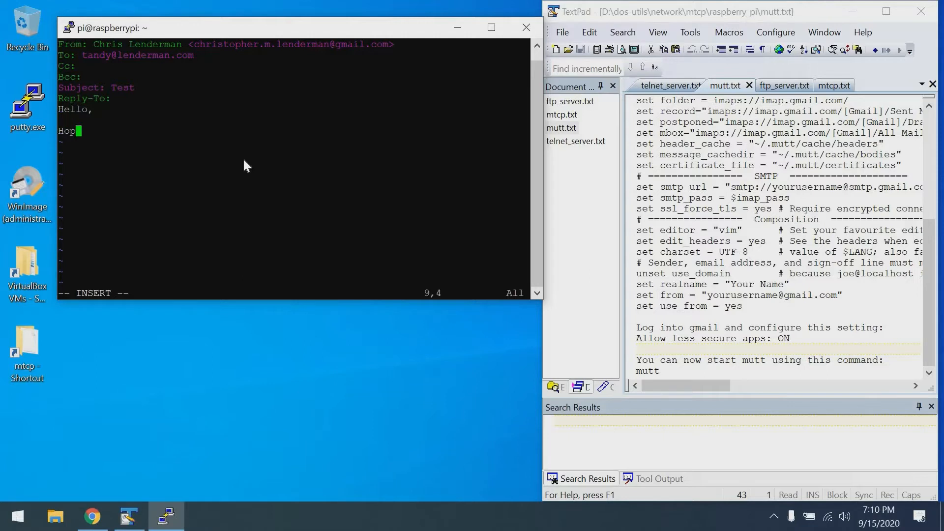
type("e you are well")
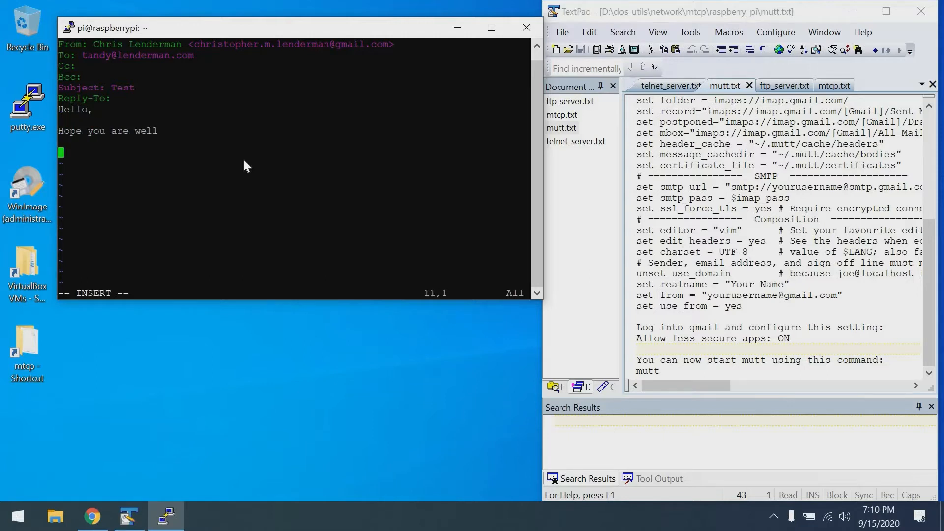
type("Thanks,")
type("Chris")
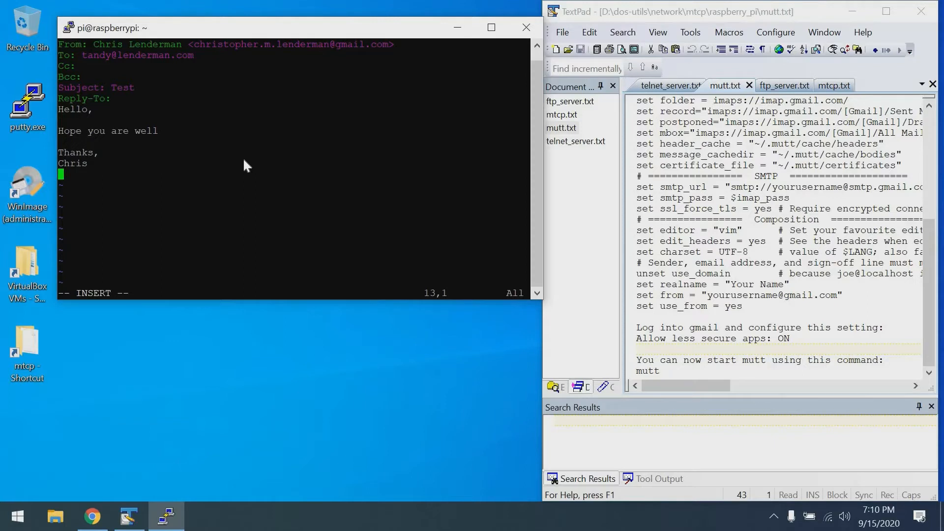
key("Escape")
type(":")
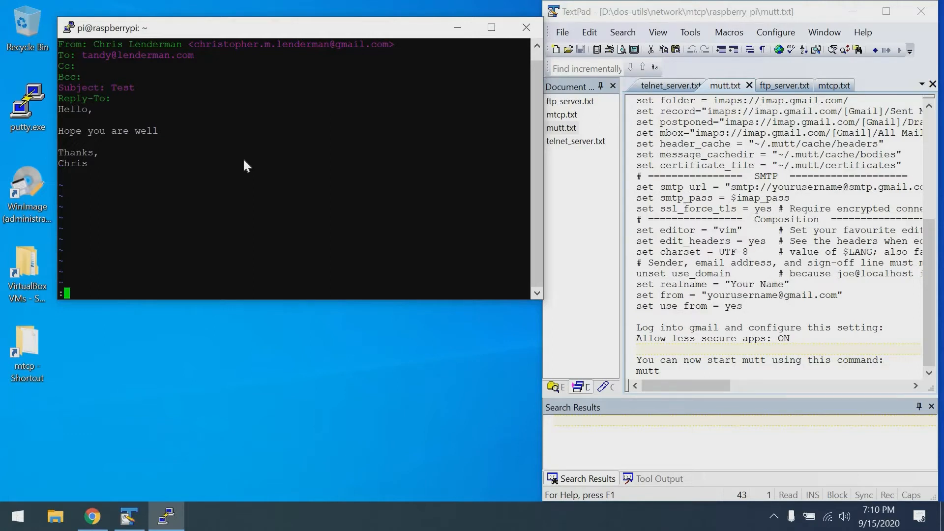
type("wq")
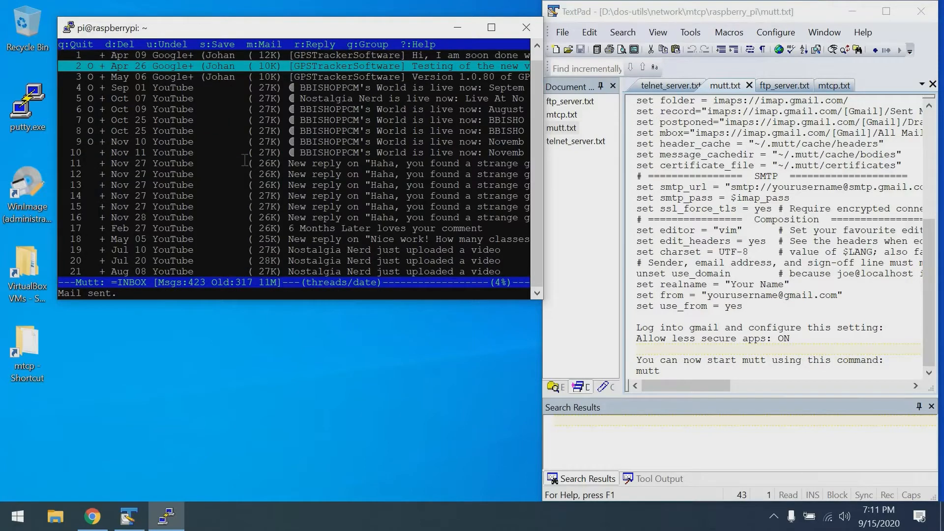
key("q")
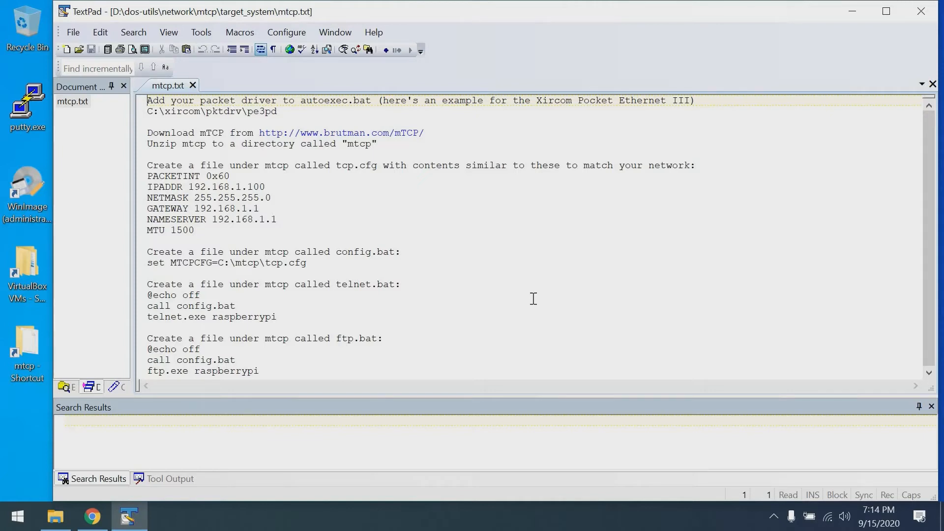
mouse_move(517, 295)
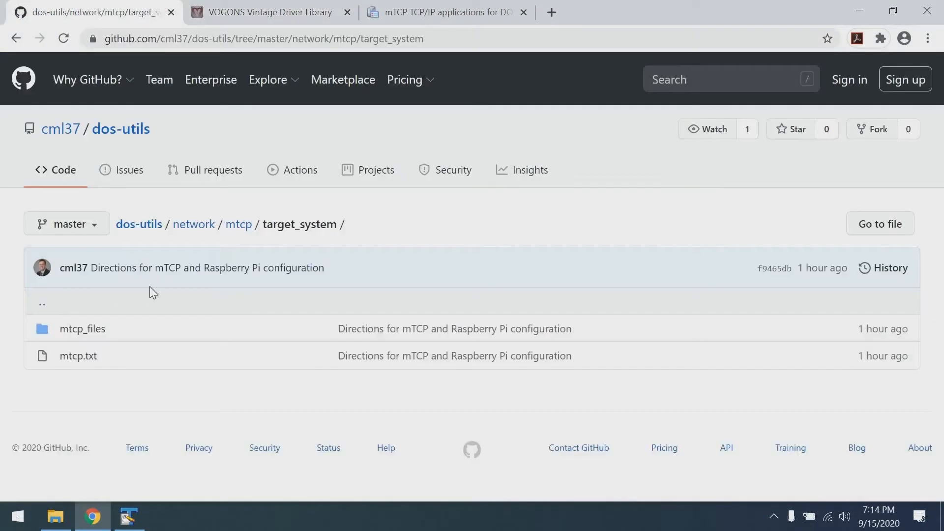
mouse_move(109, 372)
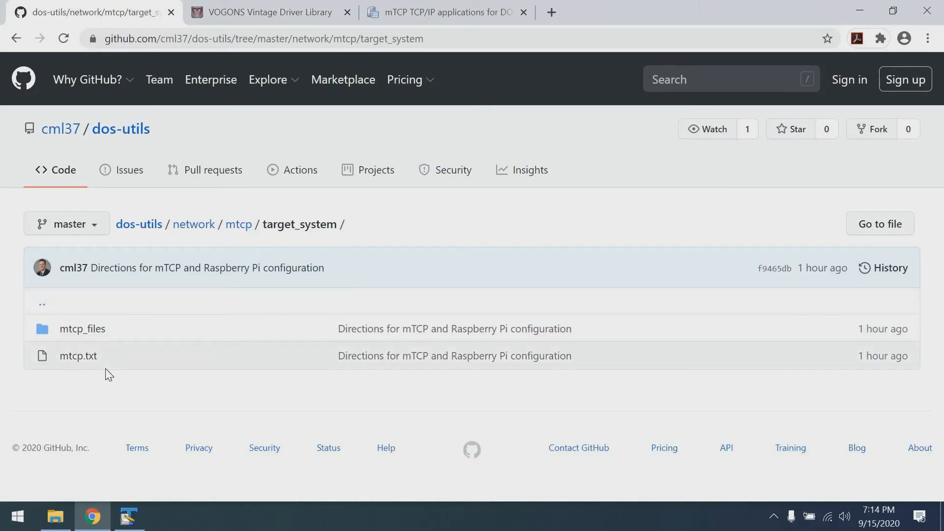
mouse_move(242, 229)
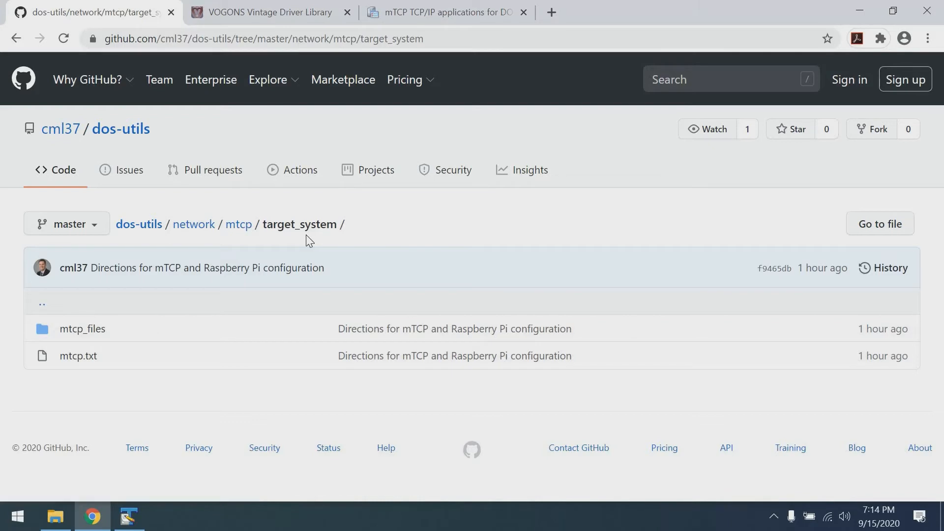
mouse_move(108, 364)
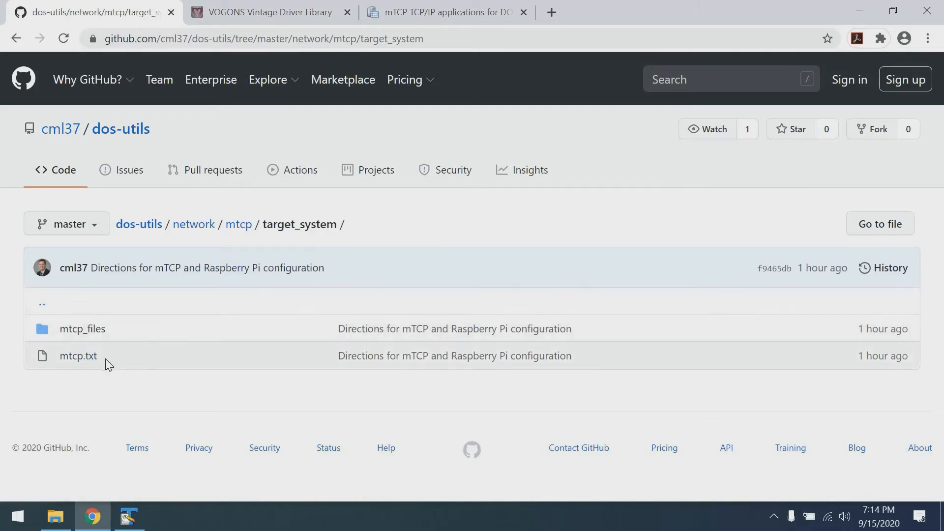
mouse_move(83, 362)
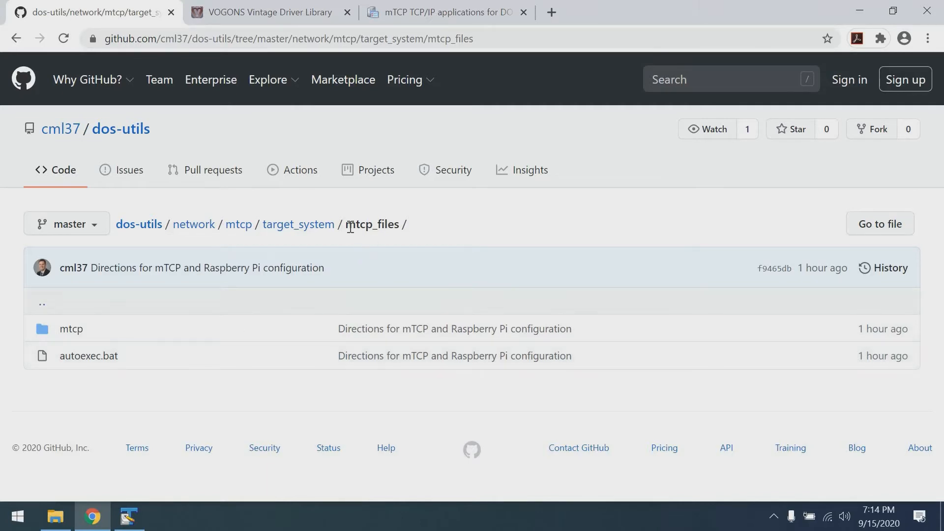
mouse_move(400, 224)
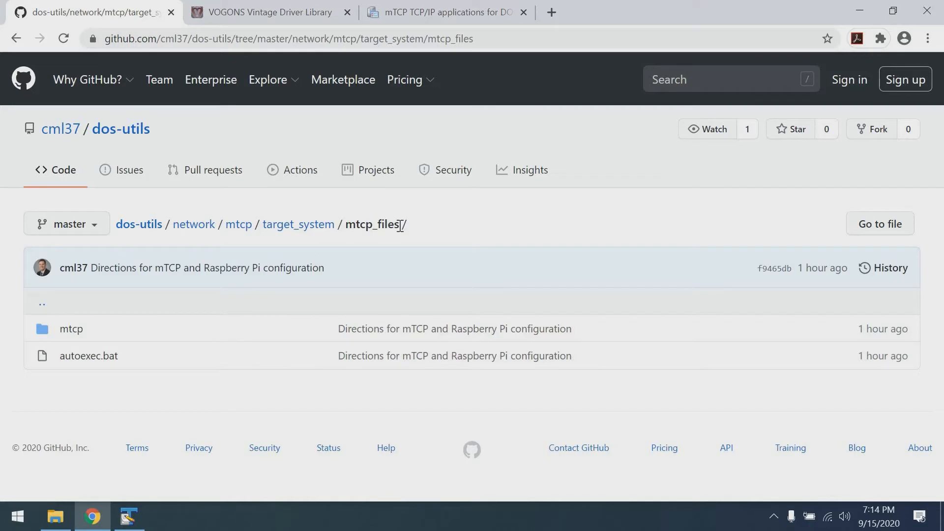
mouse_move(864, 6)
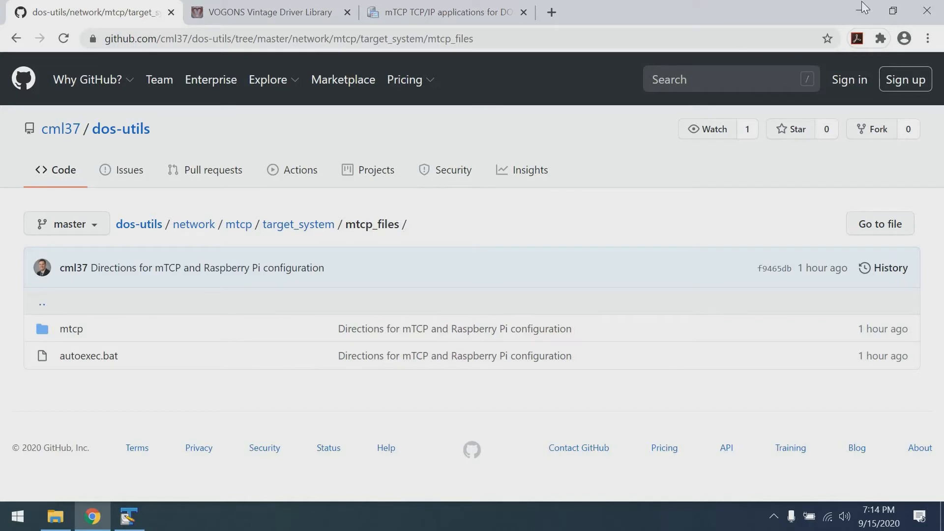
mouse_move(865, 9)
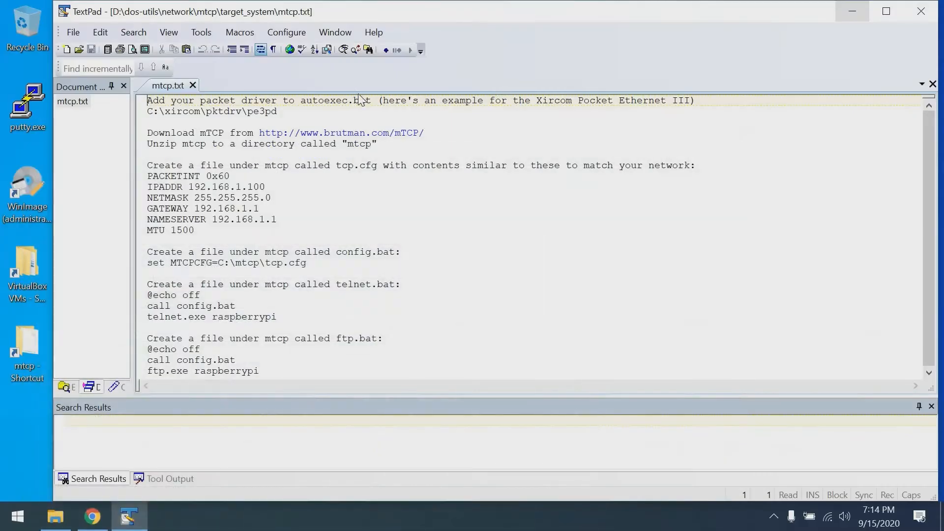
Step: Return to the dos-utils repository page showing the mtcp_files folder
left_click(290, 111)
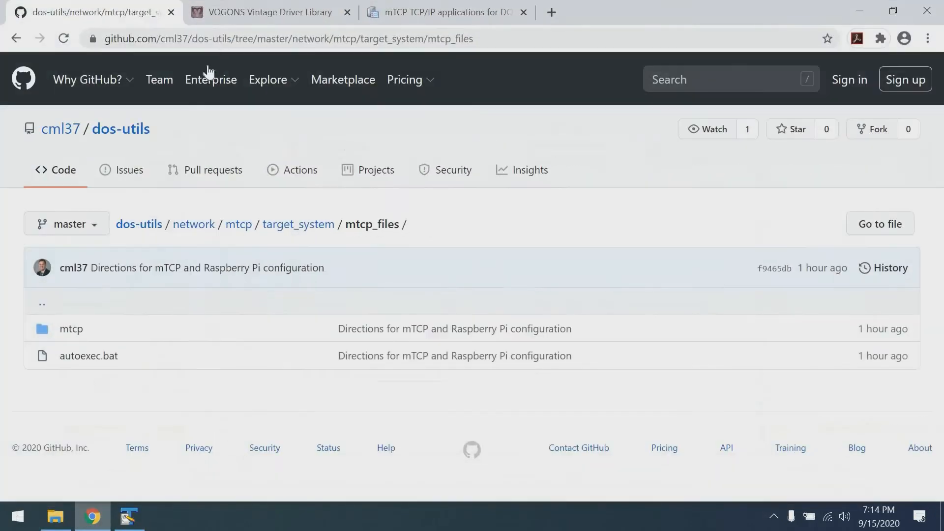
mouse_move(268, 17)
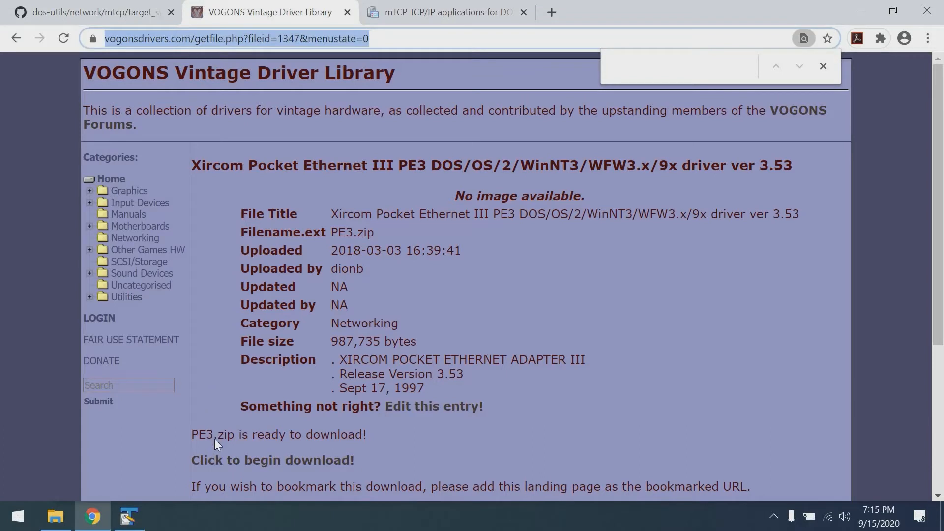
Step: Download PE3.zip and show it in the Downloads folder
left_click(273, 461)
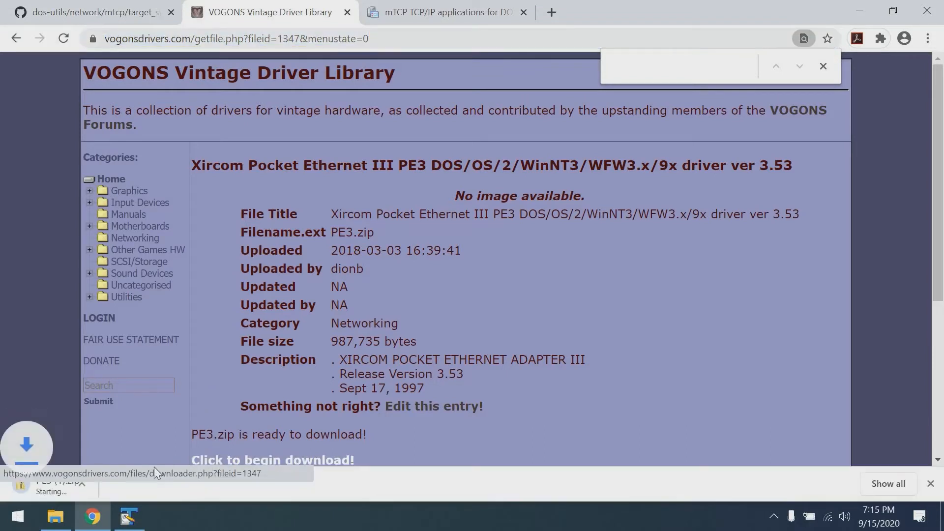
left_click(153, 485)
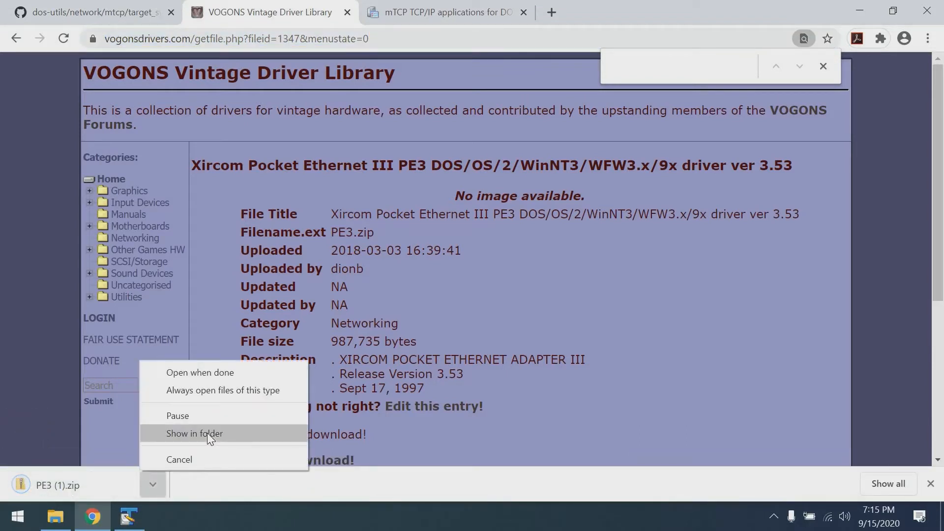
left_click(195, 433)
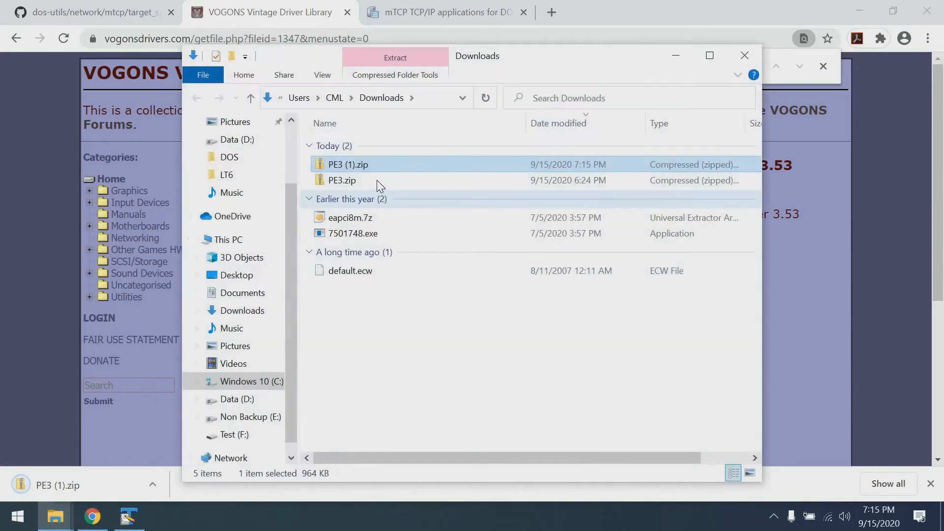
Step: Bring PE3.zip into the target_system folder and extract it there
left_click(343, 181)
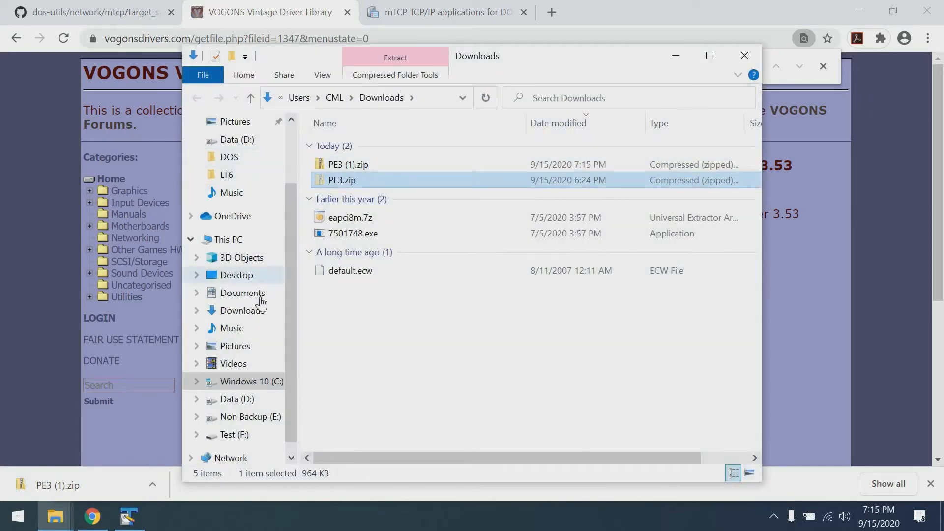
left_click(235, 276)
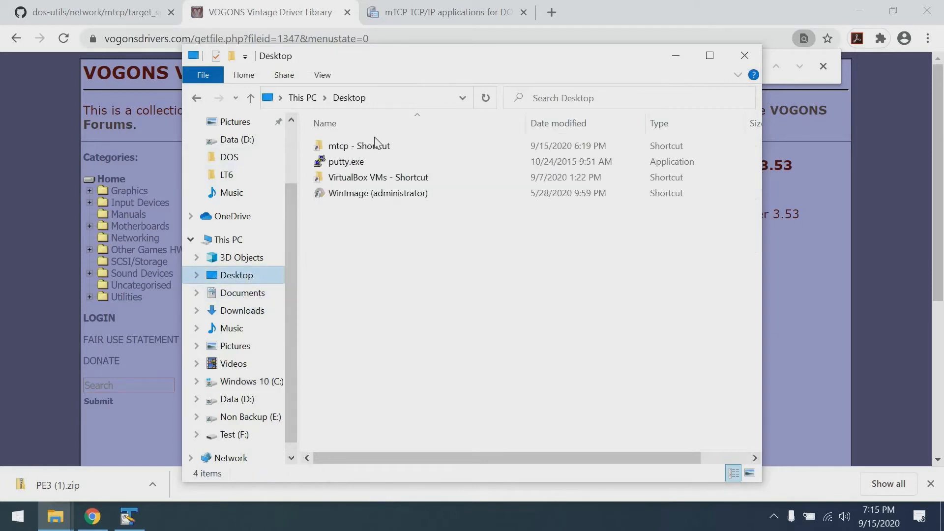
double_click(351, 146)
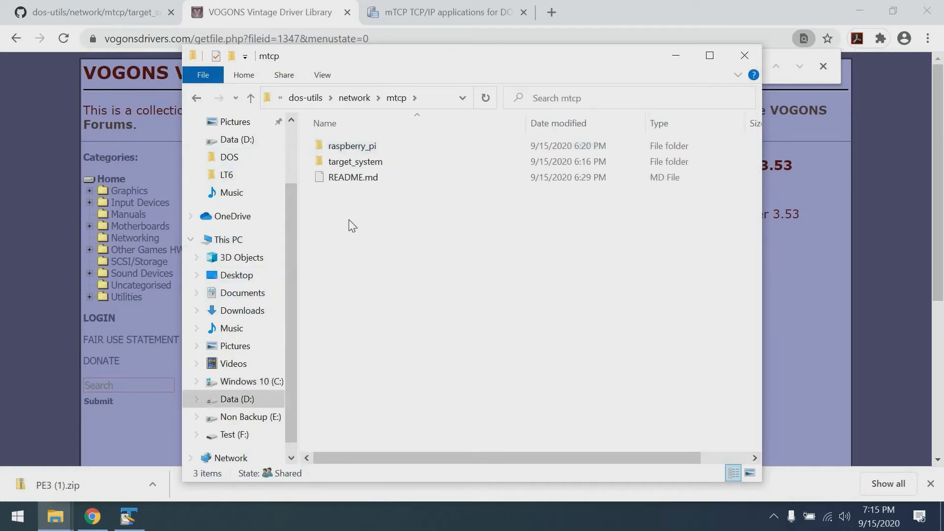
double_click(355, 162)
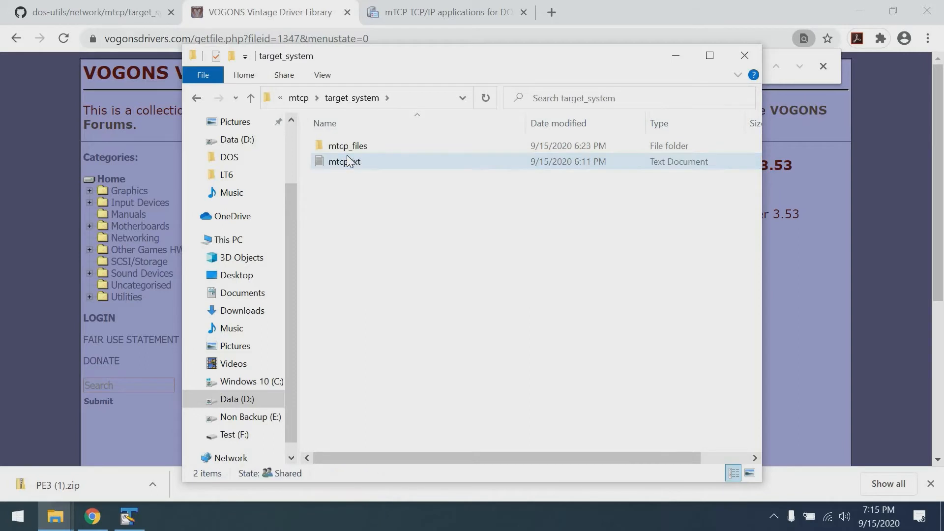
left_click(346, 210)
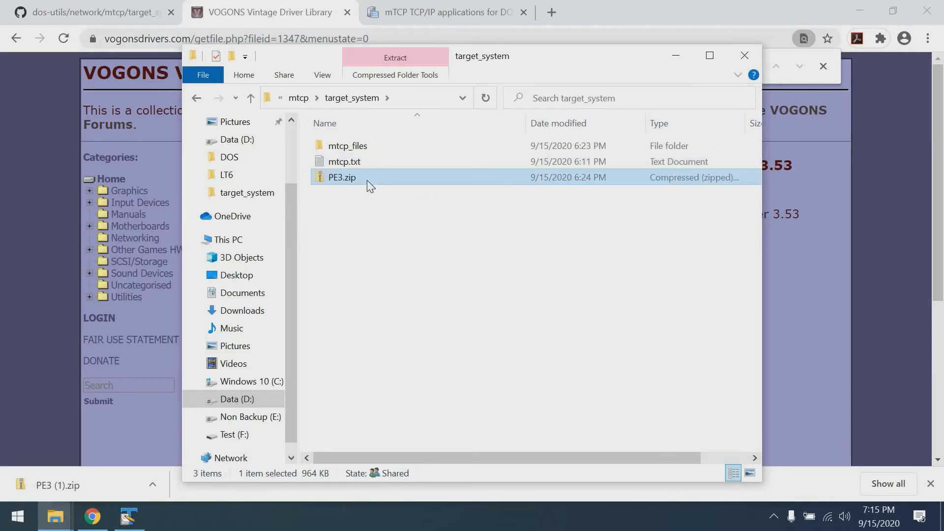
right_click(342, 177)
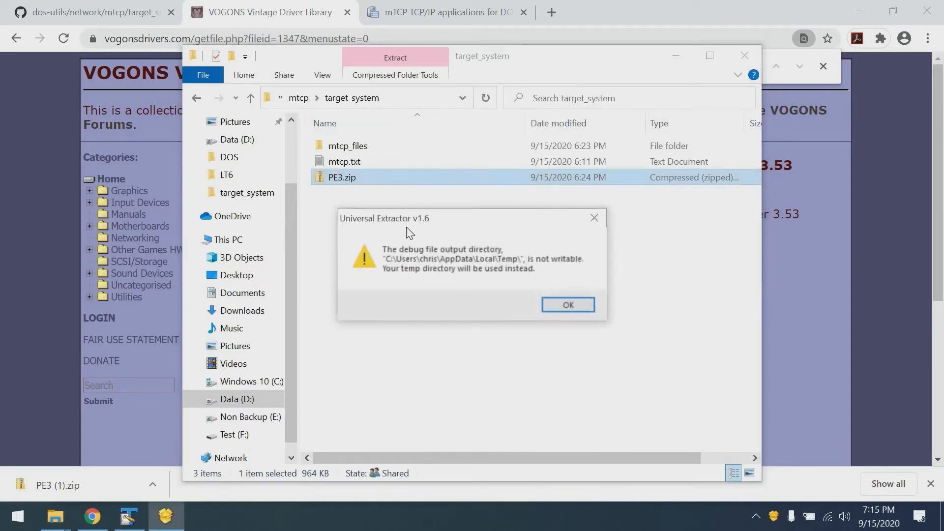
left_click(569, 305)
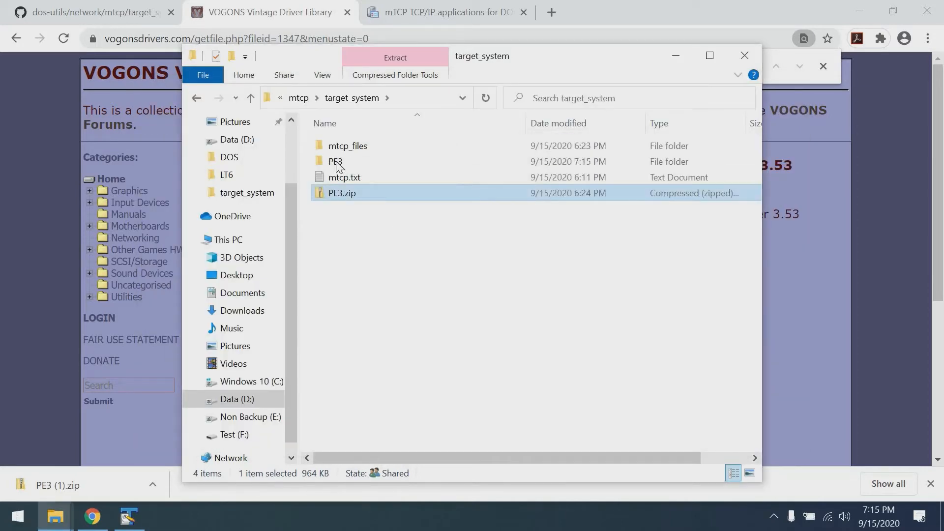
Step: Rename the inner PE3 folder to xircom, check its PKTDRV contents, and return to target_system
double_click(333, 161)
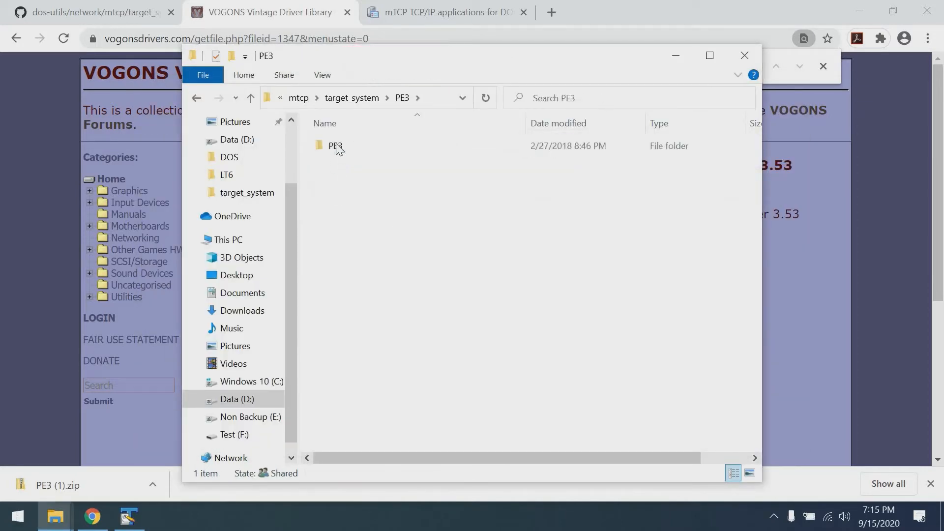
left_click(334, 145)
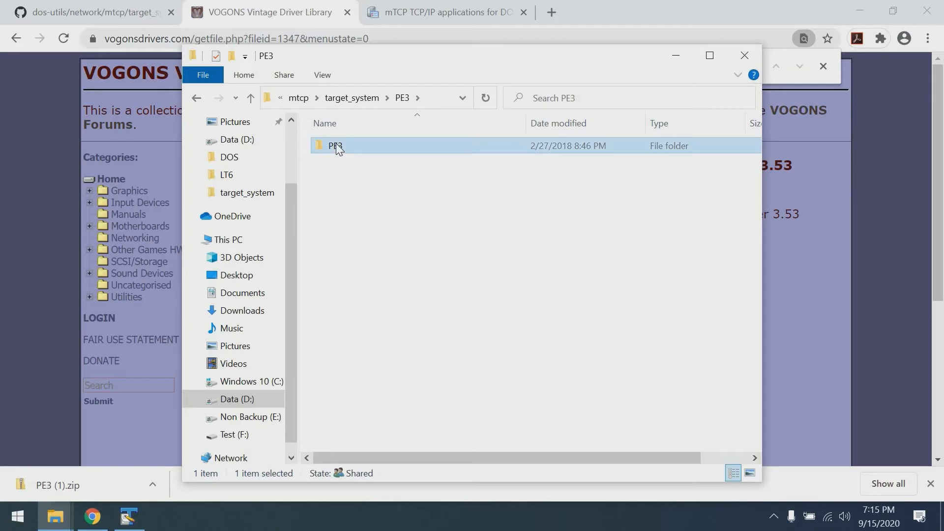
type("xircom")
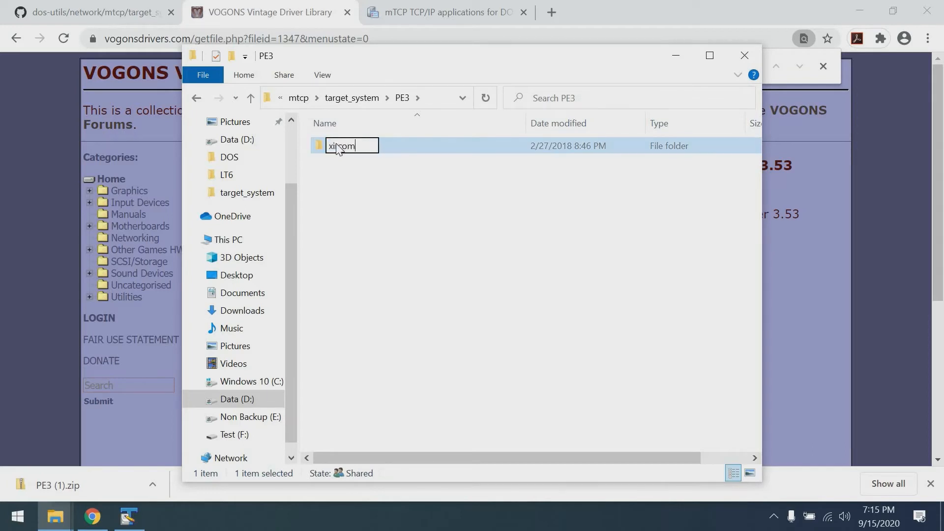
double_click(340, 145)
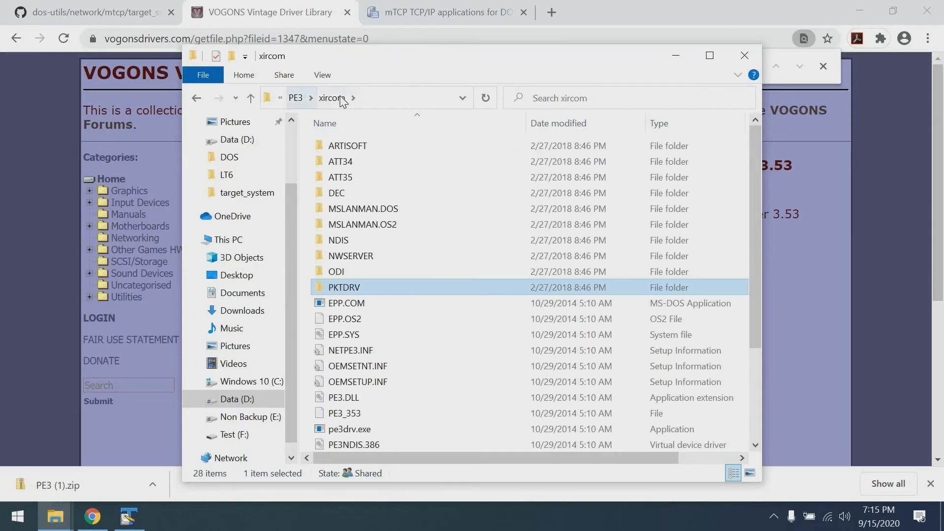
left_click(296, 97)
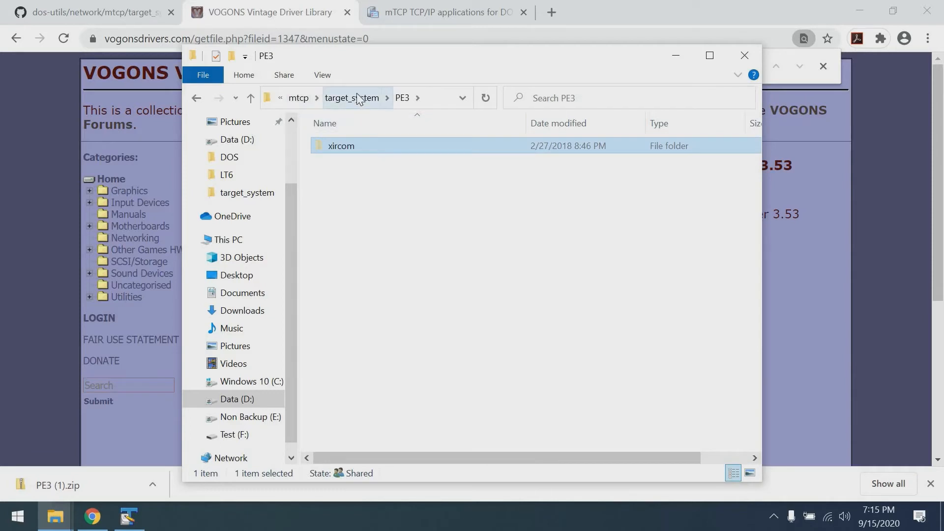
left_click(351, 98)
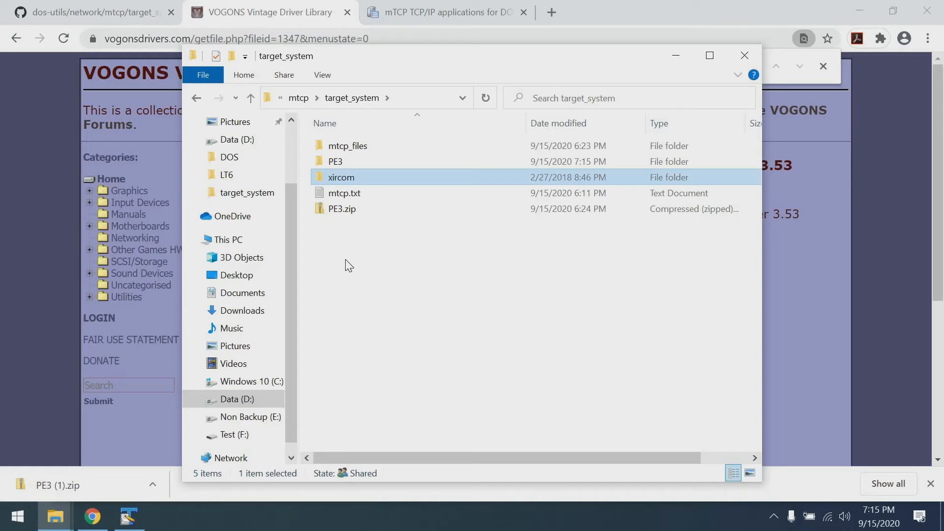
left_click(347, 145)
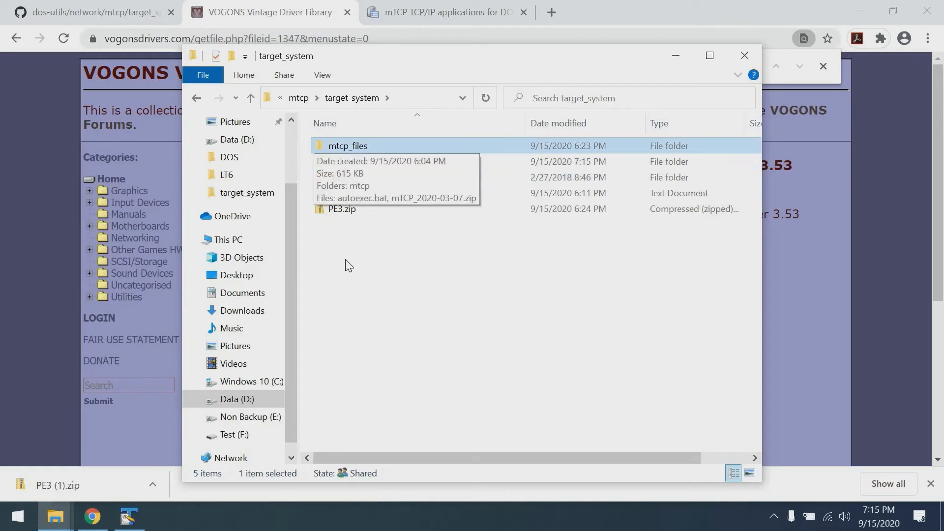
Step: Extract mTCP_2020-03-07.zip into its own subfolder inside mtcp_files
double_click(348, 146)
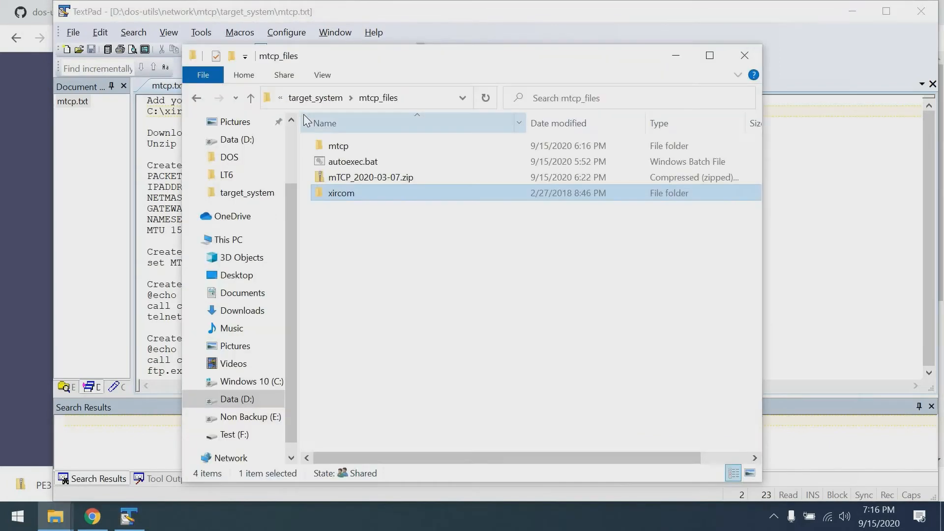
left_click(352, 161)
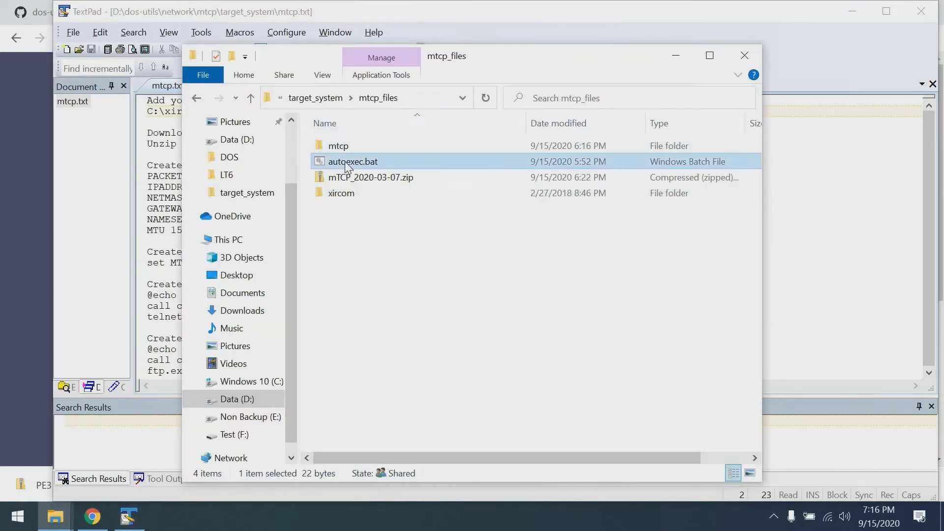
left_click(130, 516)
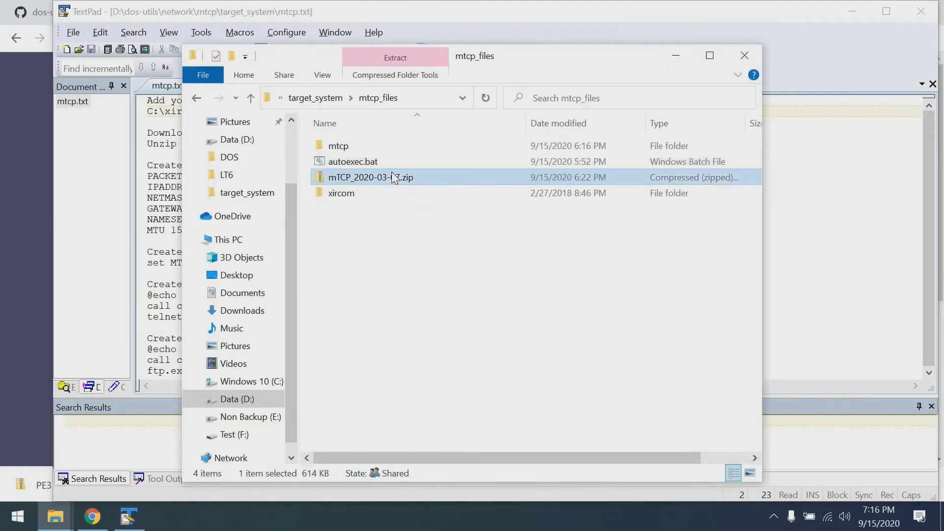
right_click(370, 177)
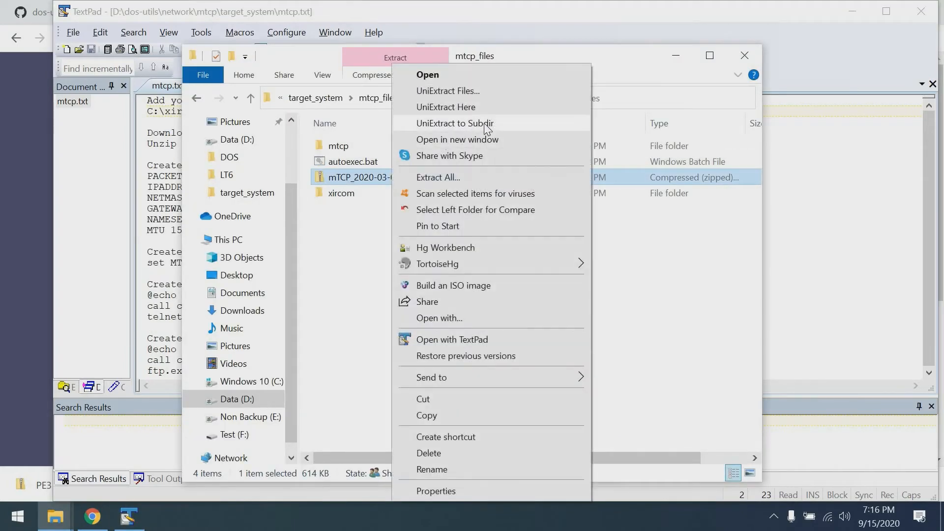
left_click(455, 124)
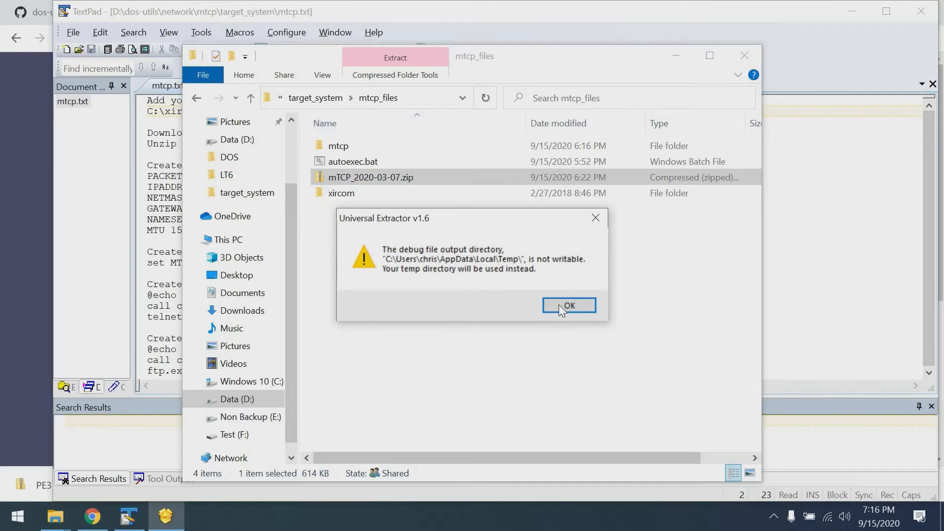
left_click(569, 305)
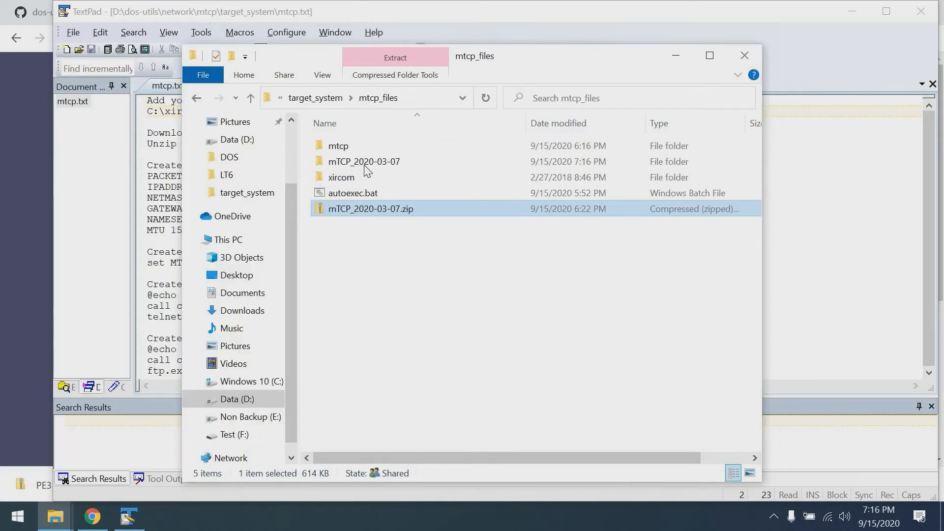
Step: Move all extracted mTCP programs into the mtcp folder and return to mtcp_files
left_click(364, 161)
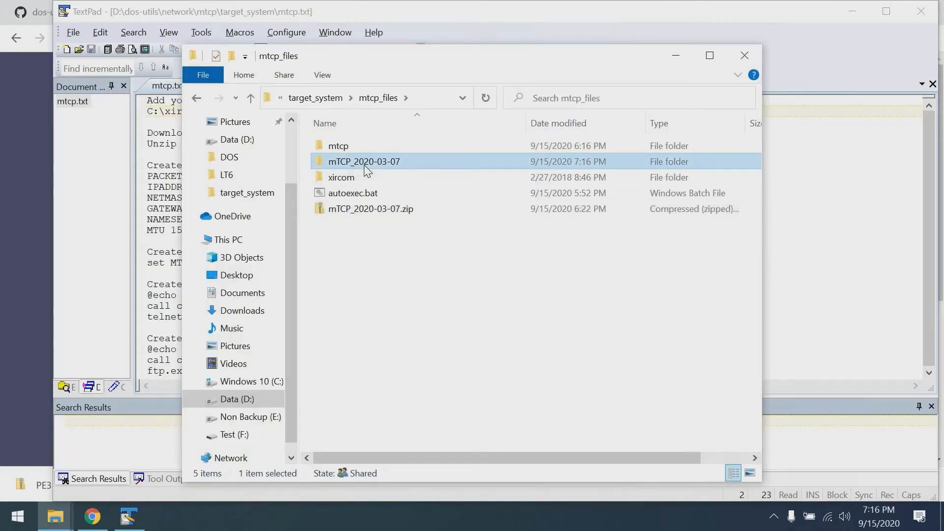
double_click(364, 161)
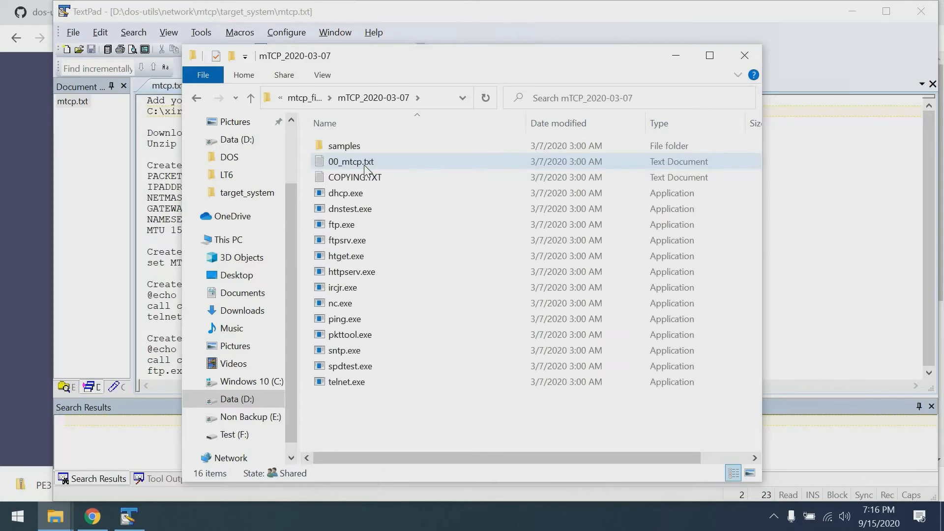
key("ctrl+a")
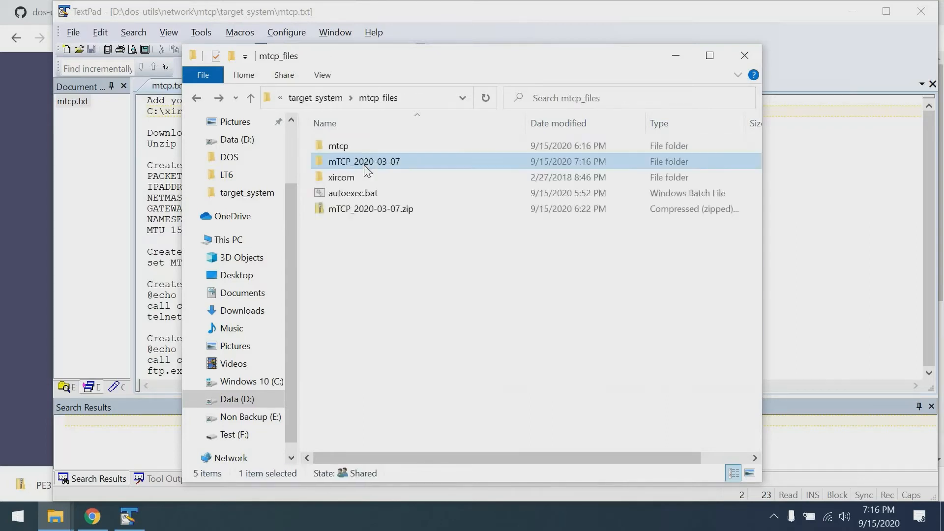
double_click(336, 145)
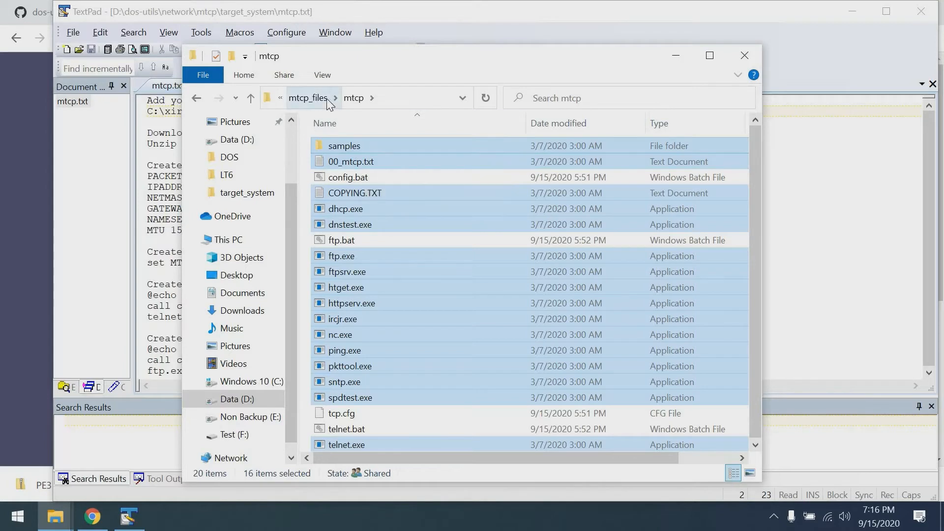
left_click(308, 98)
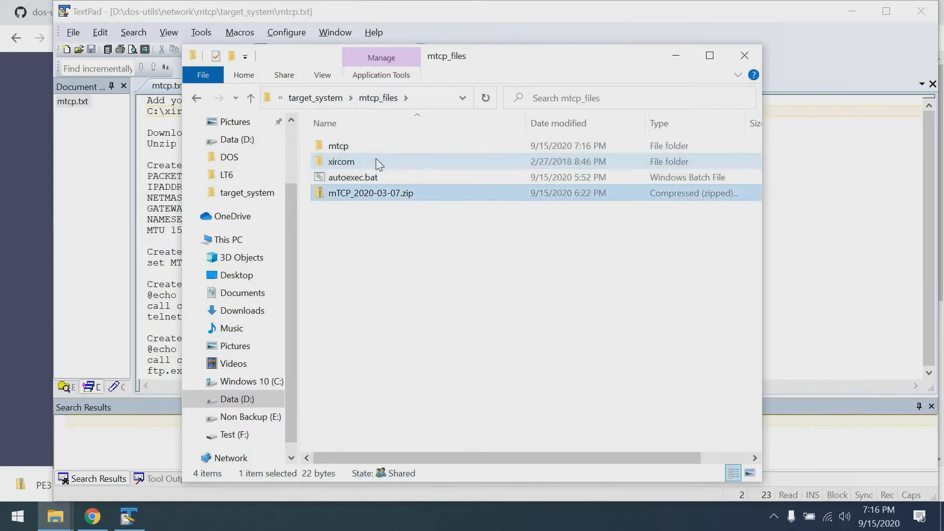
left_click(370, 193)
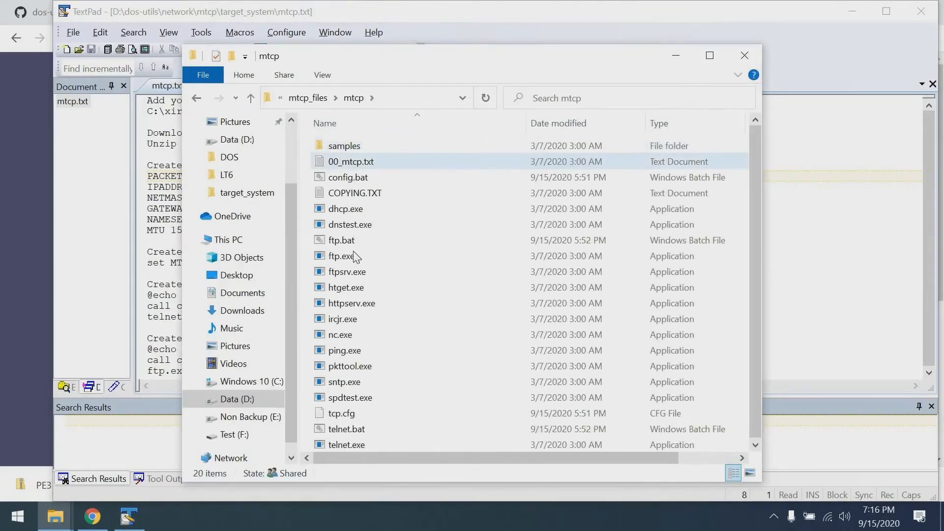
left_click(341, 413)
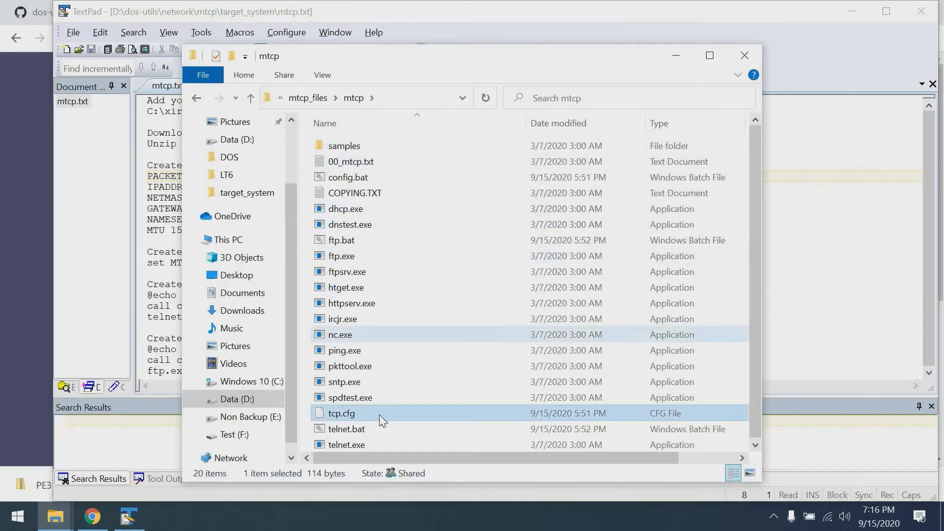
right_click(340, 413)
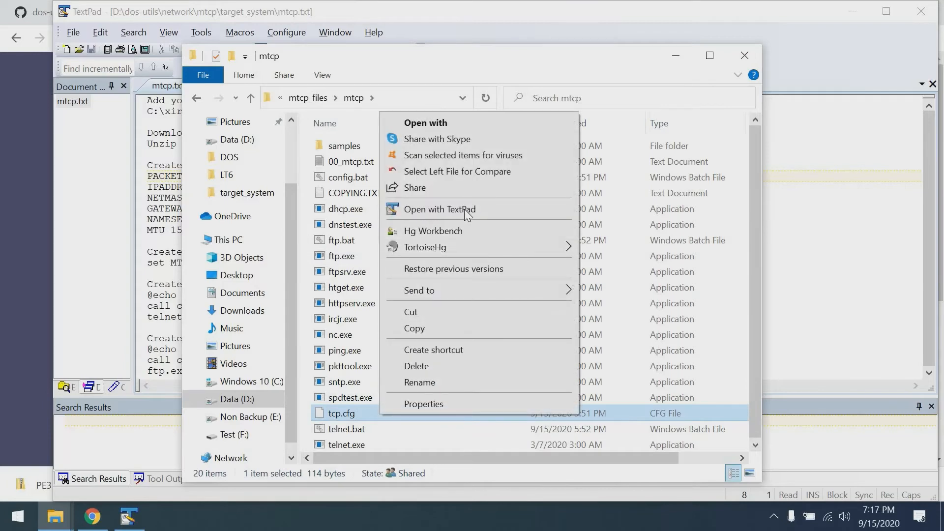
left_click(439, 210)
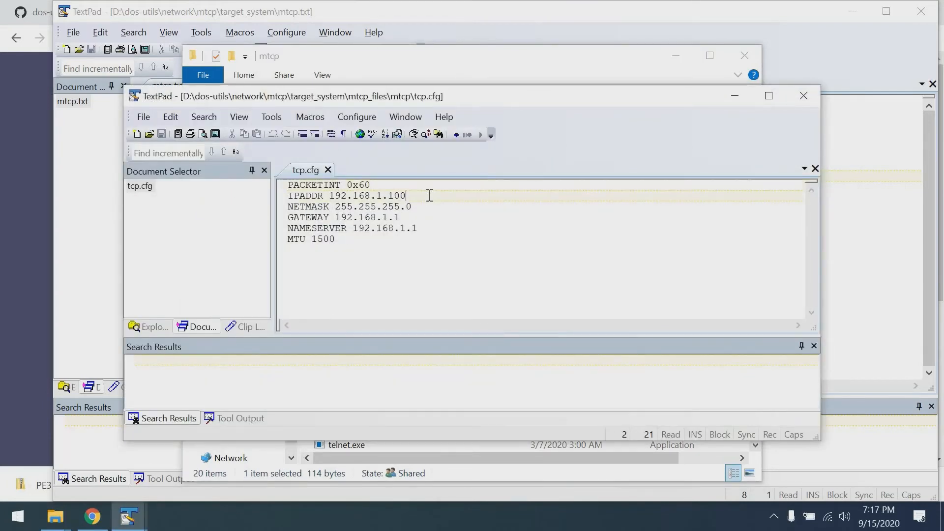
left_click(399, 218)
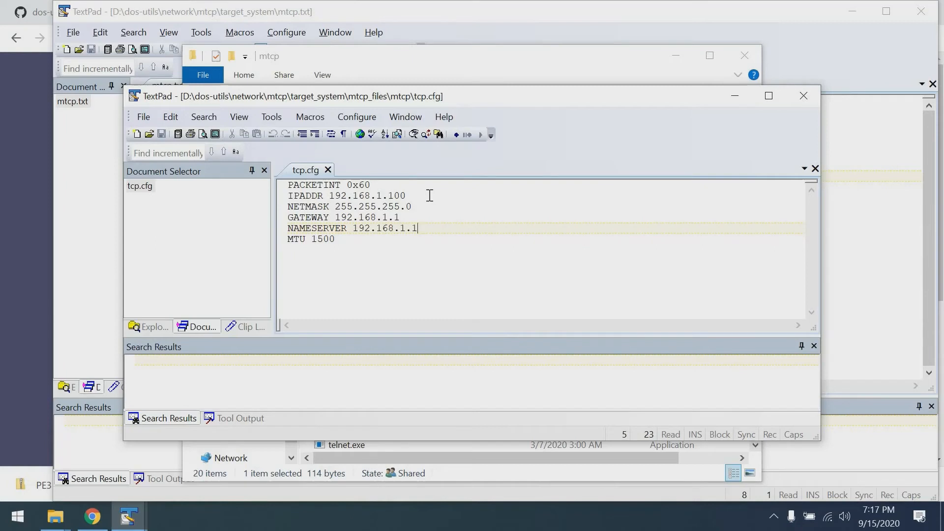
left_click(387, 196)
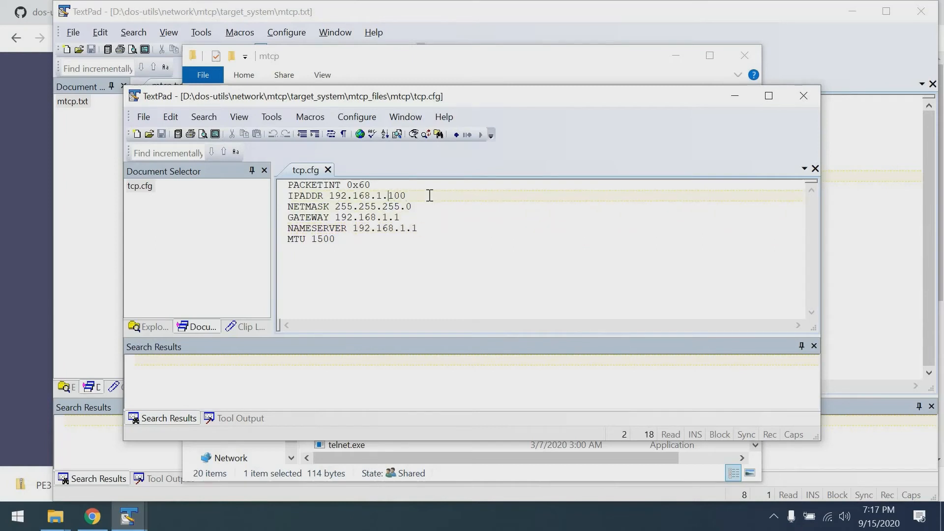
double_click(395, 195)
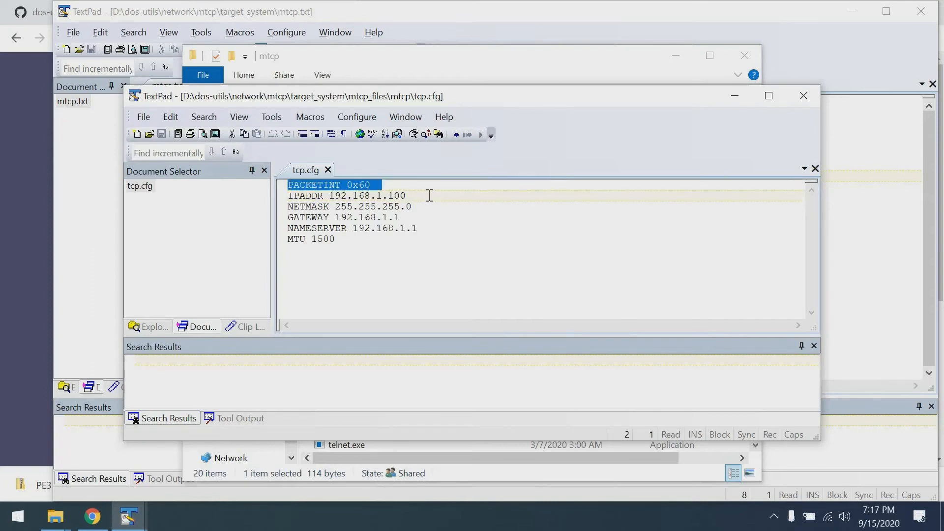
left_click(372, 185)
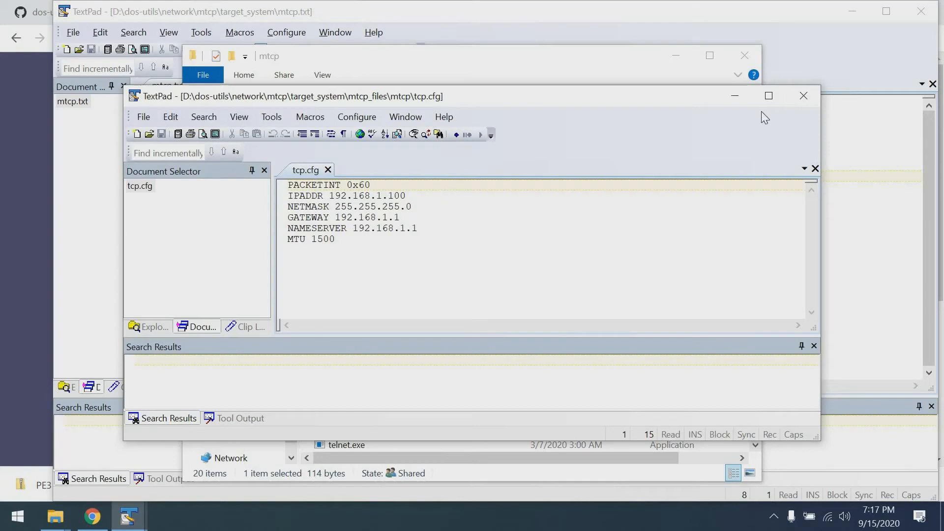
left_click(371, 185)
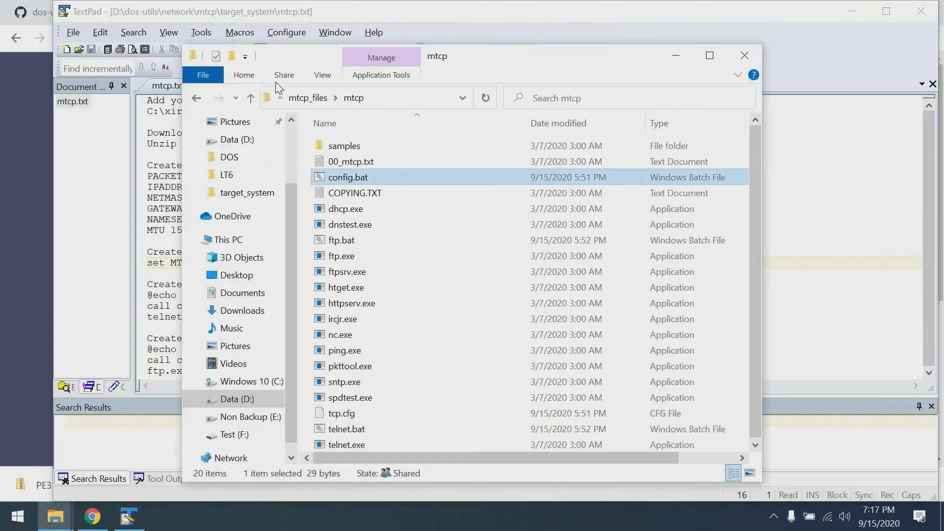
Step: Compare config.bat against the mtcp.txt notes on MTCPCFG=C:\mtcp\tcp.cfg and the telnet/ftp batch files
right_click(347, 177)
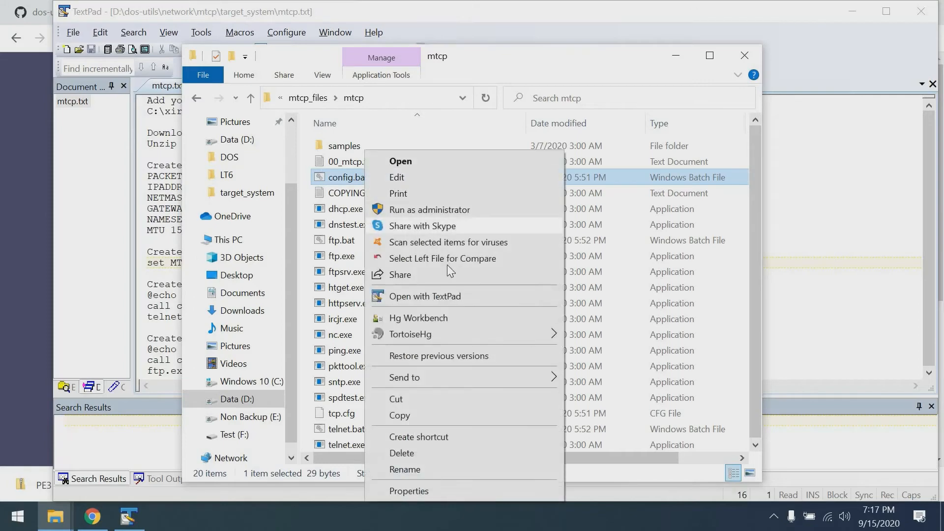
left_click(425, 296)
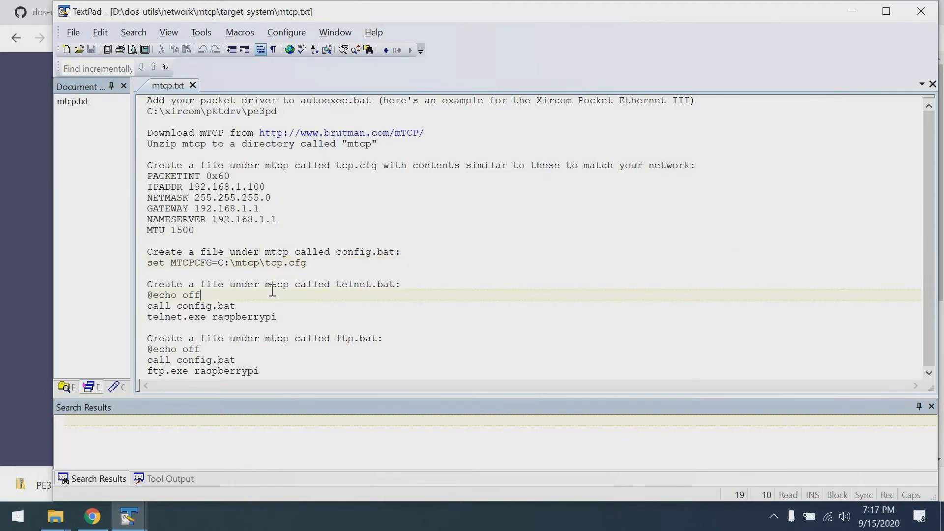
left_click_drag(147, 294, 277, 316)
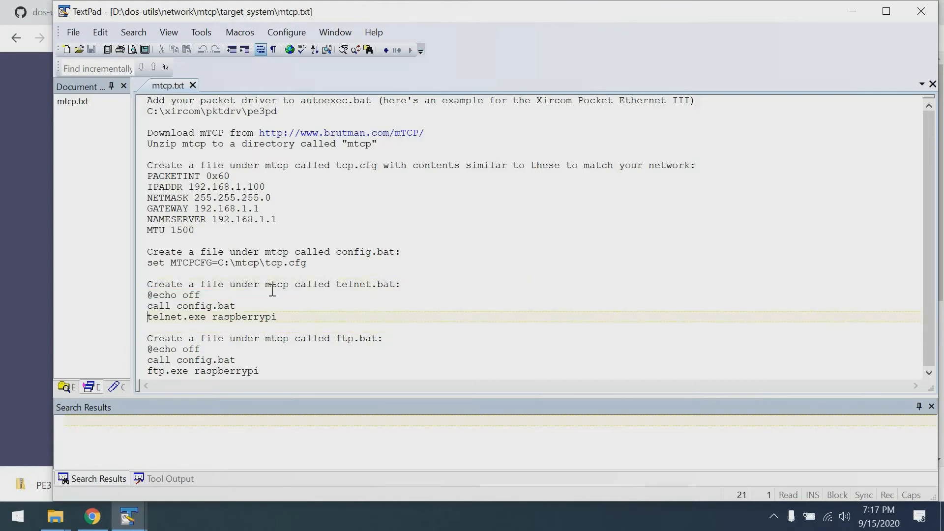
triple_click(211, 317)
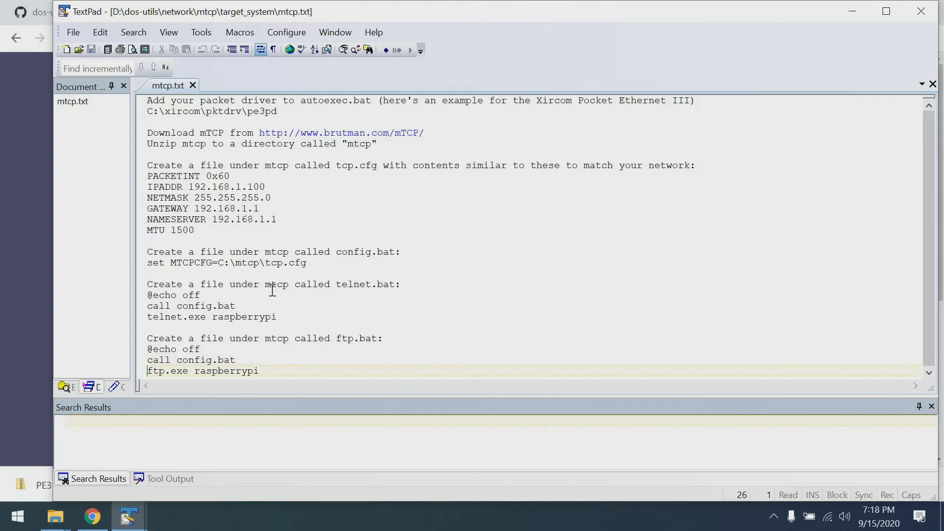
mouse_move(878, 8)
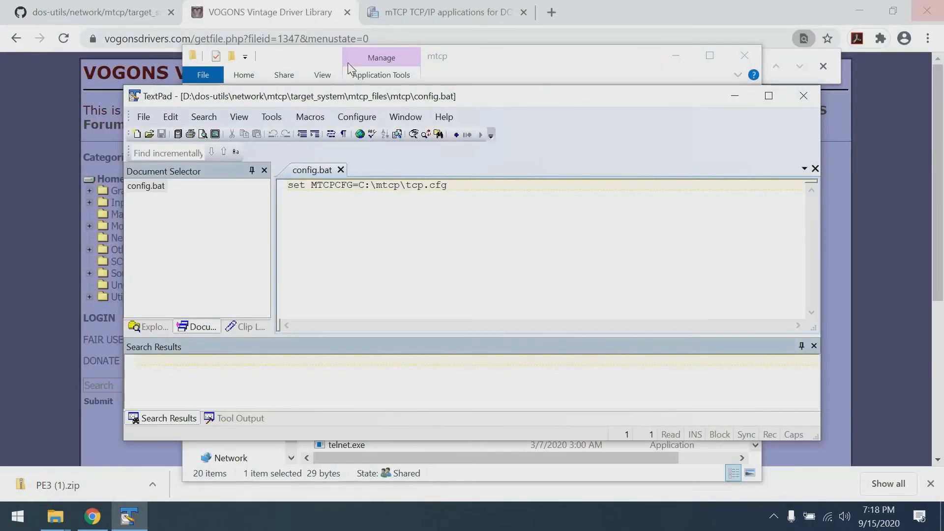
Step: Return Explorer to mtcp_files and select its mtcp, xircom and autoexec.bat items
left_click(437, 56)
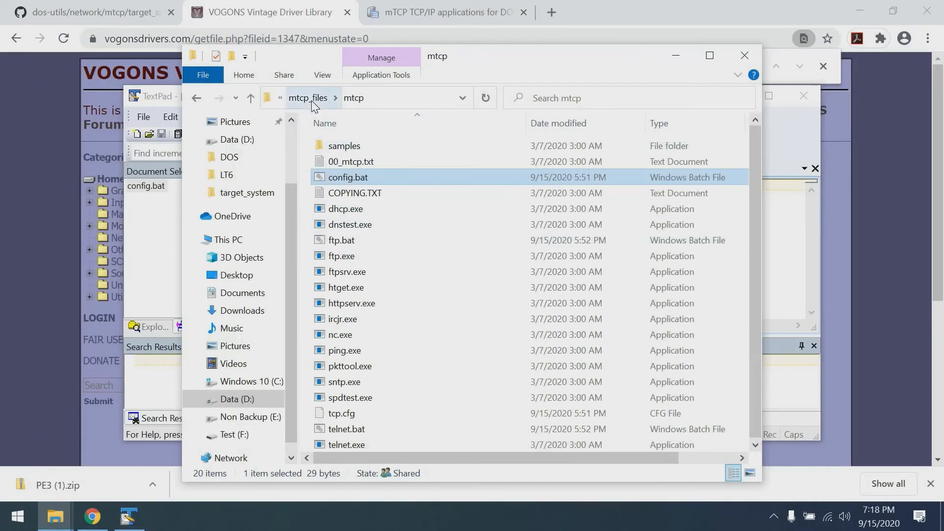
left_click(307, 97)
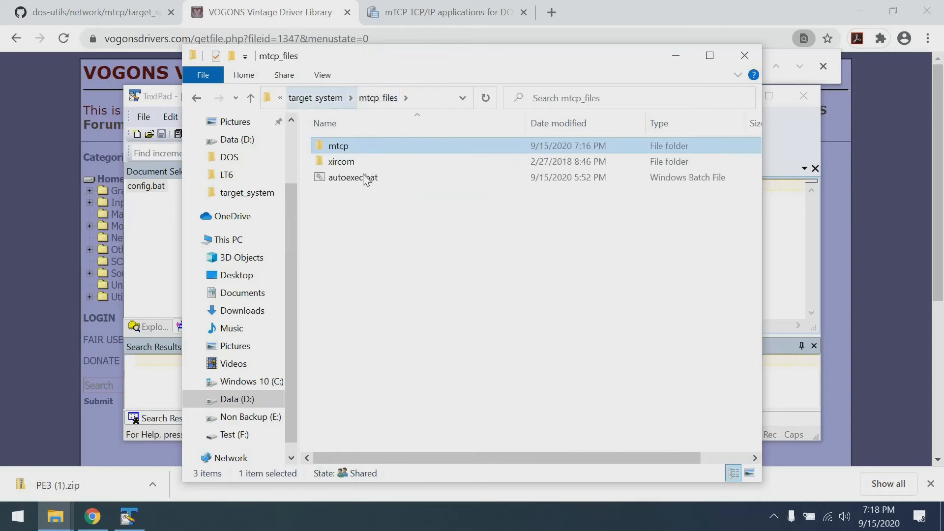
key("ctrl+a")
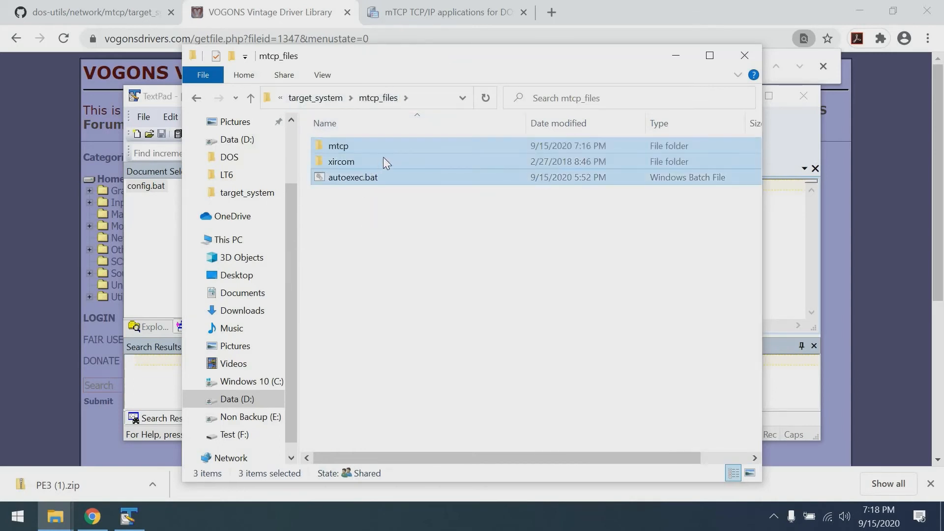
mouse_move(404, 181)
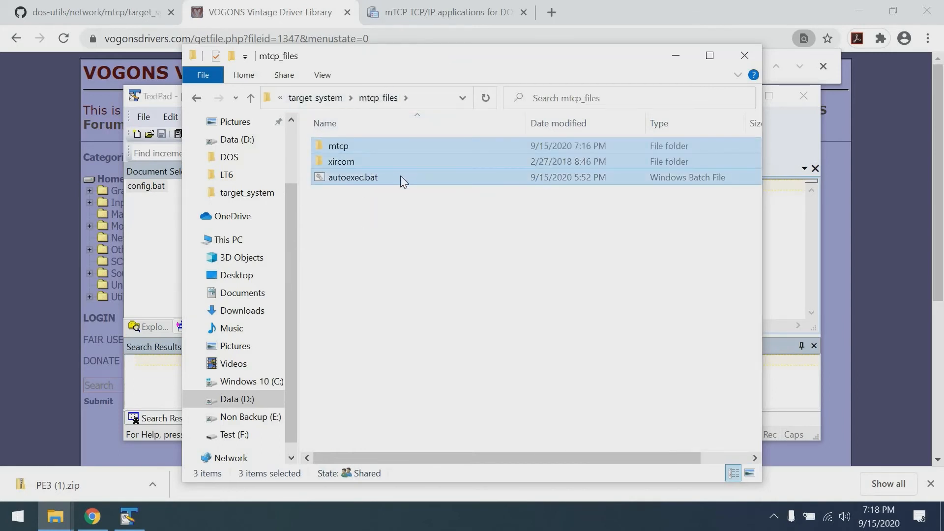